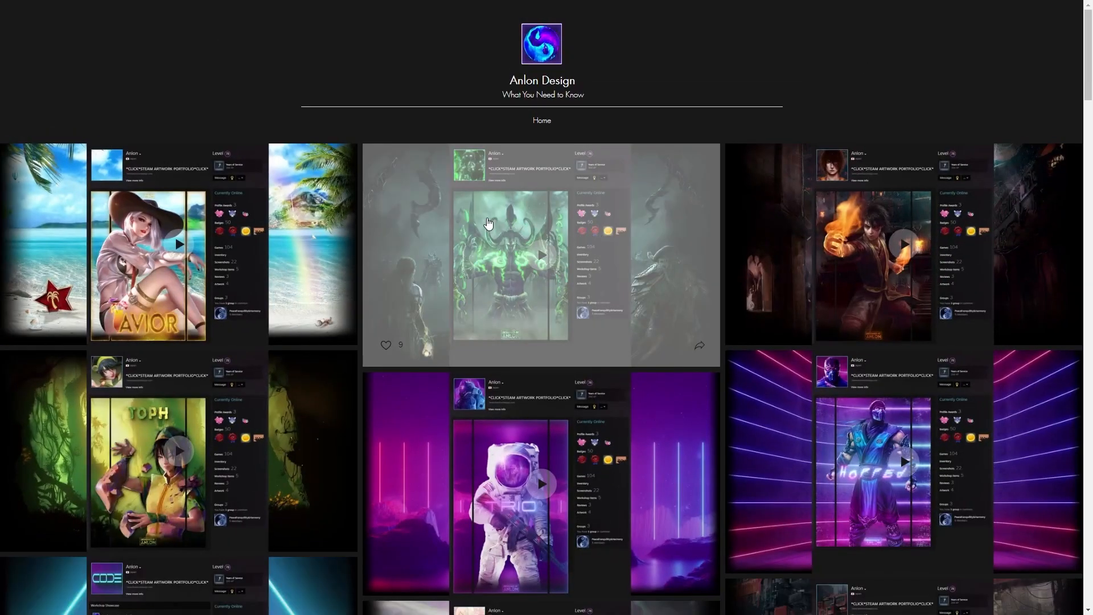
Step: Review the prepared GIF pieces in the folder and preview the 8mbpreview.gif animation
{"action": "scroll", "scroll_direction": "down", "scroll_amount": 3}
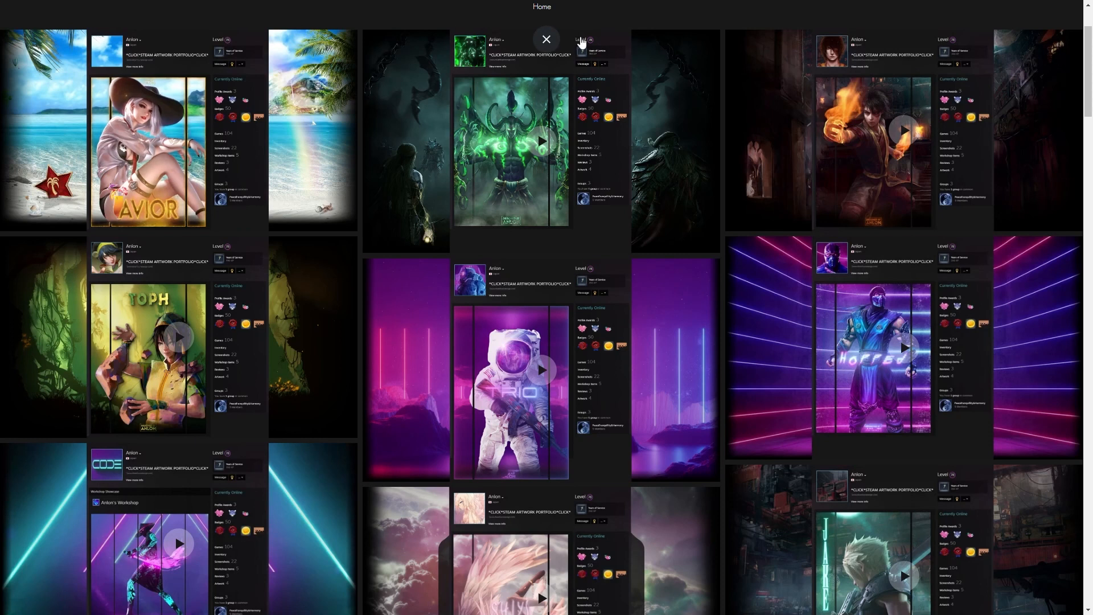
{"action": "scroll", "scroll_direction": "down", "scroll_amount": 3}
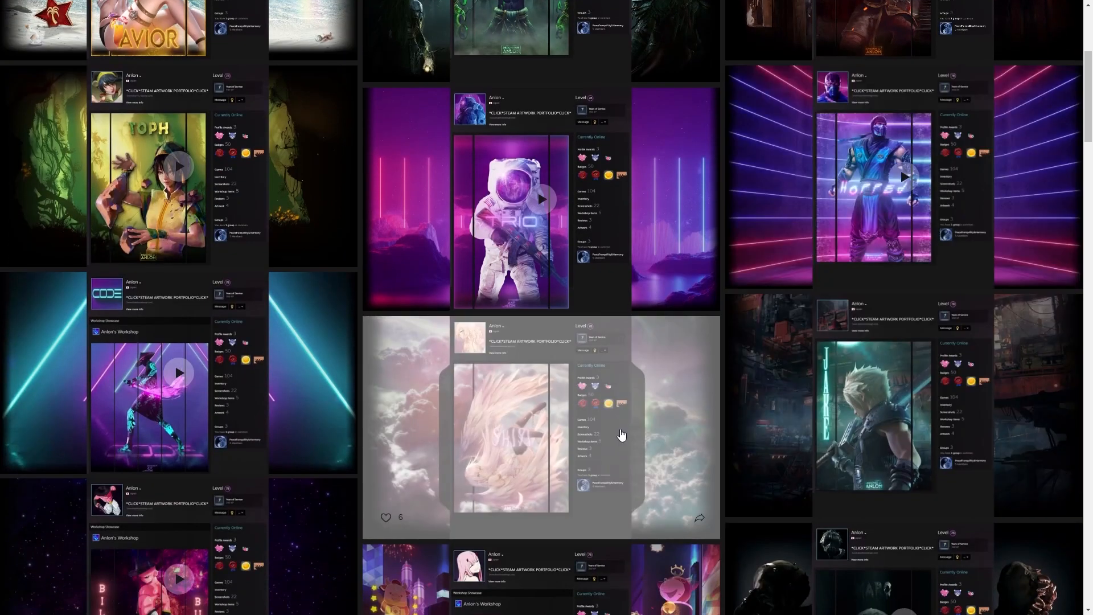
{"action": "scroll", "scroll_direction": "down", "scroll_amount": 3}
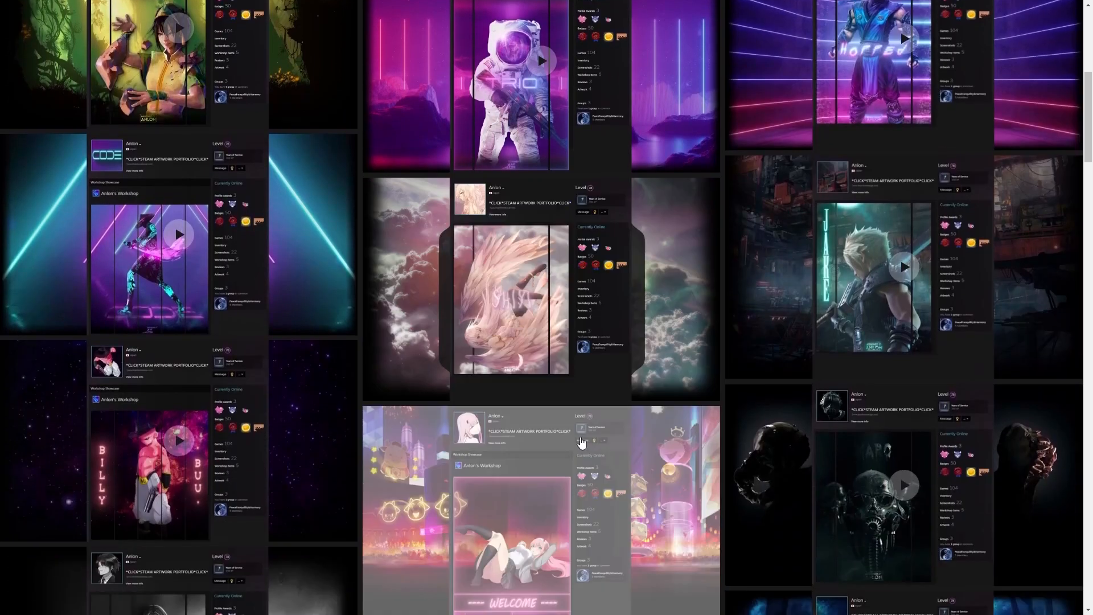
{"action": "scroll", "scroll_direction": "down", "scroll_amount": 3}
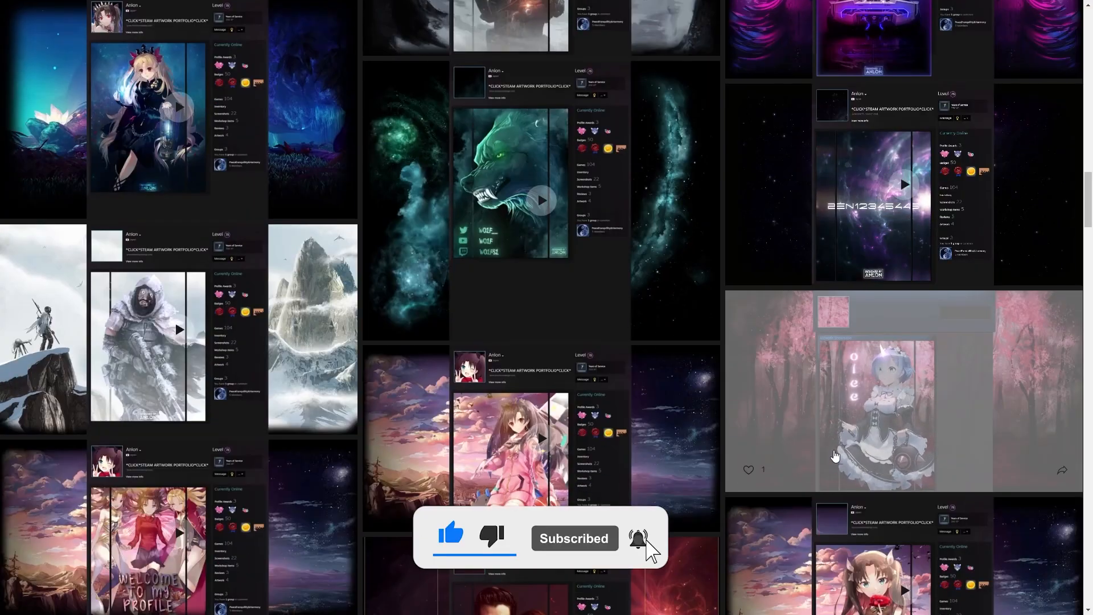
{"action": "scroll", "scroll_direction": "down", "scroll_amount": 3}
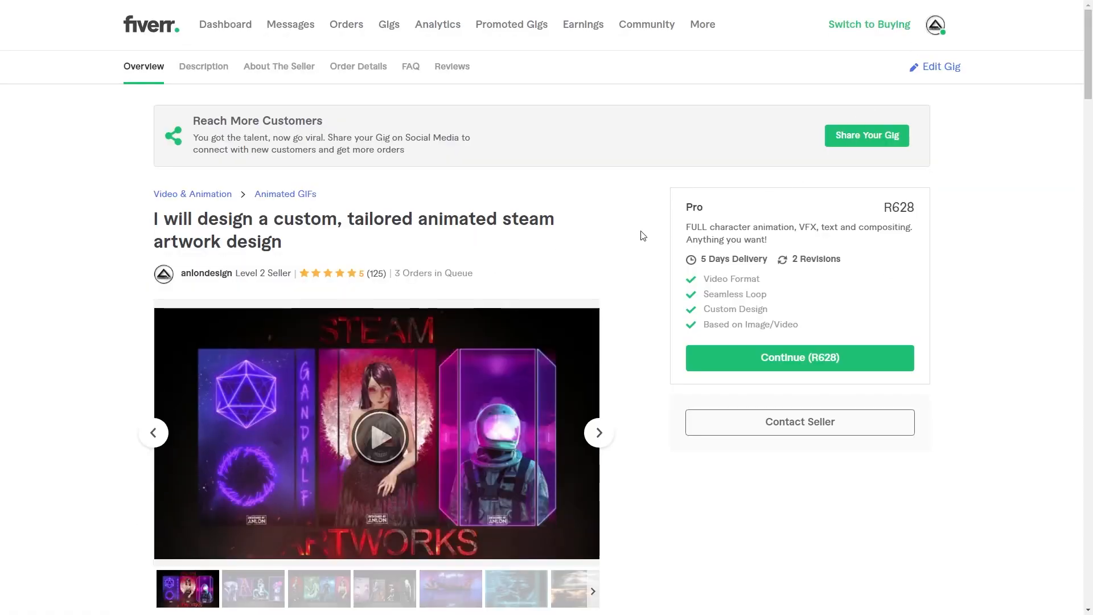
{"action": "scroll", "scroll_direction": "down", "scroll_amount": 3}
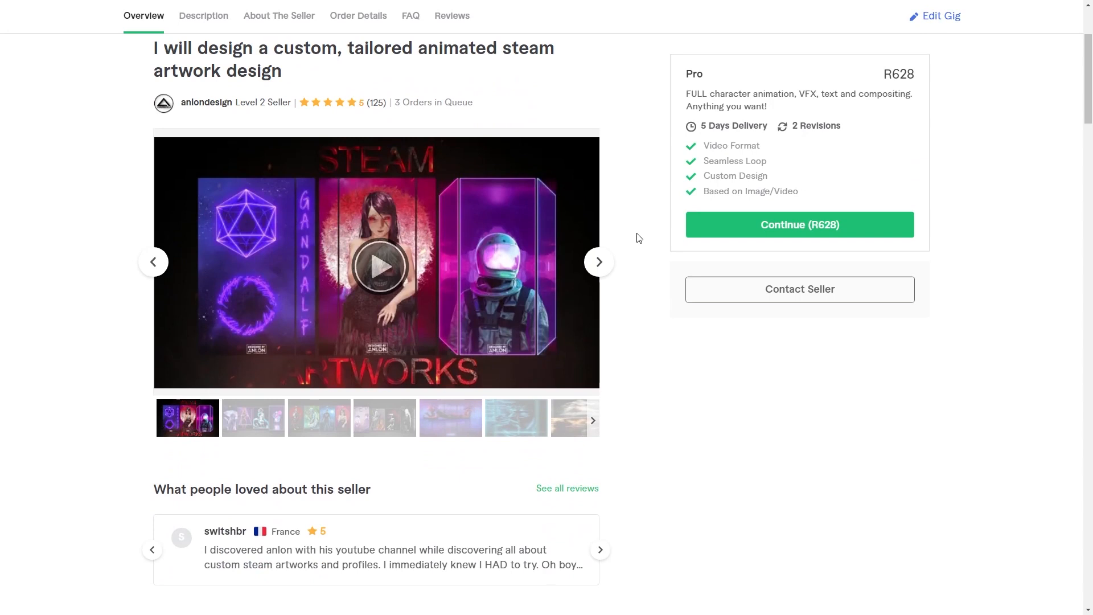
{"action": "scroll", "scroll_direction": "down", "scroll_amount": 3}
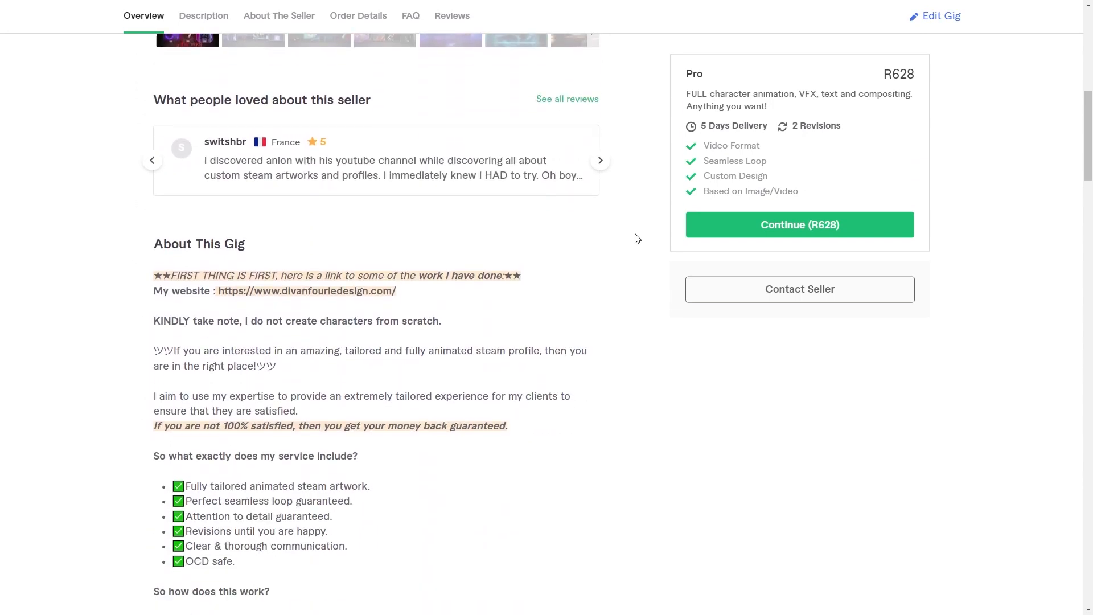
{"action": "left_click", "coordinate": [203, 15]}
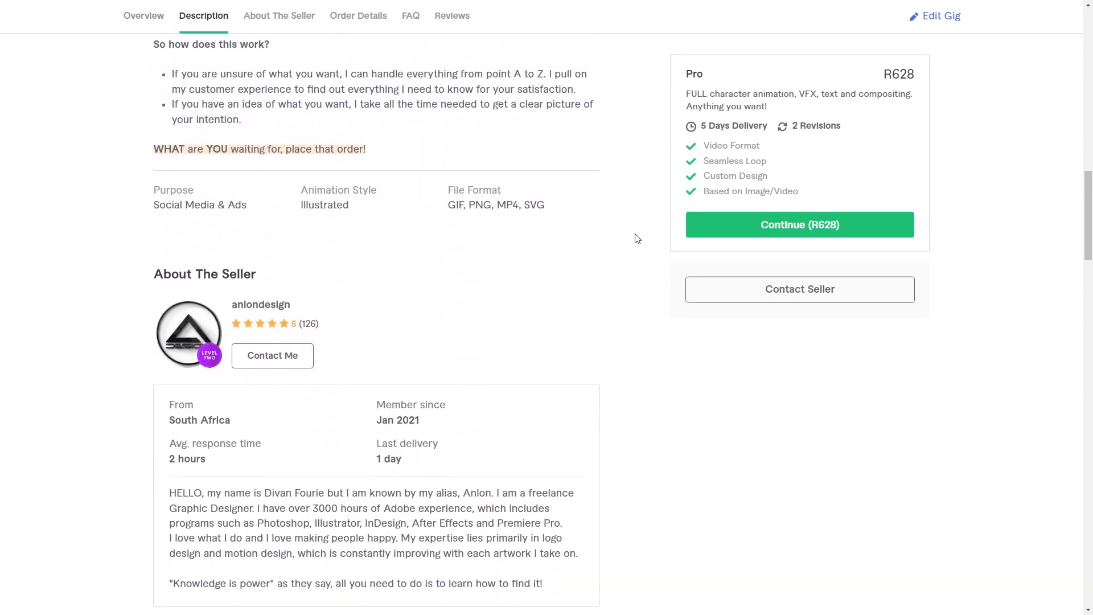
{"action": "left_click", "coordinate": [279, 15]}
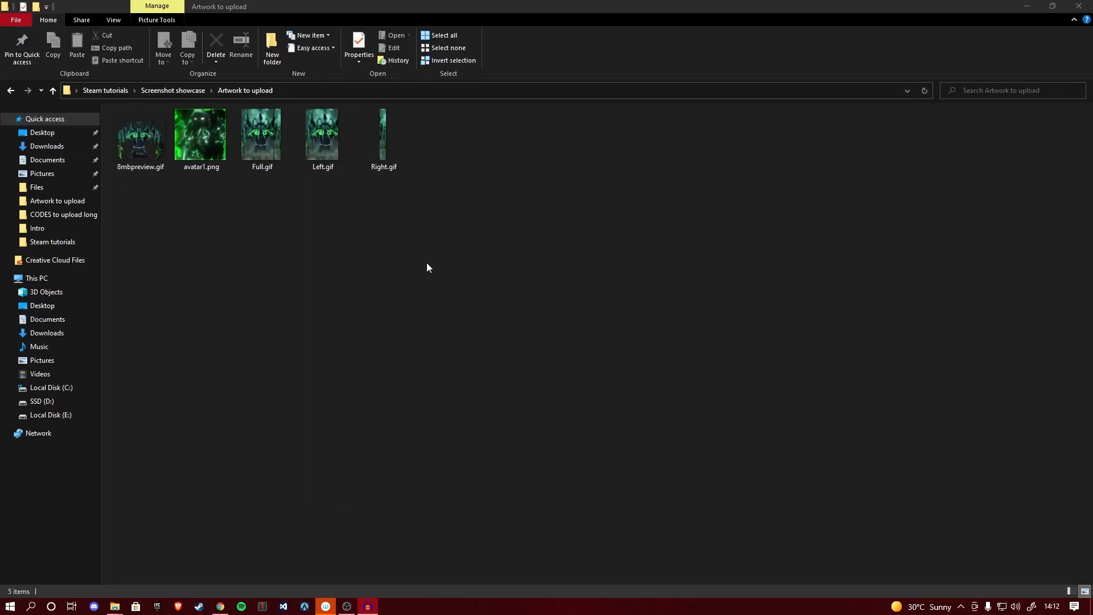
{"action": "mouse_move", "coordinate": [359, 242]}
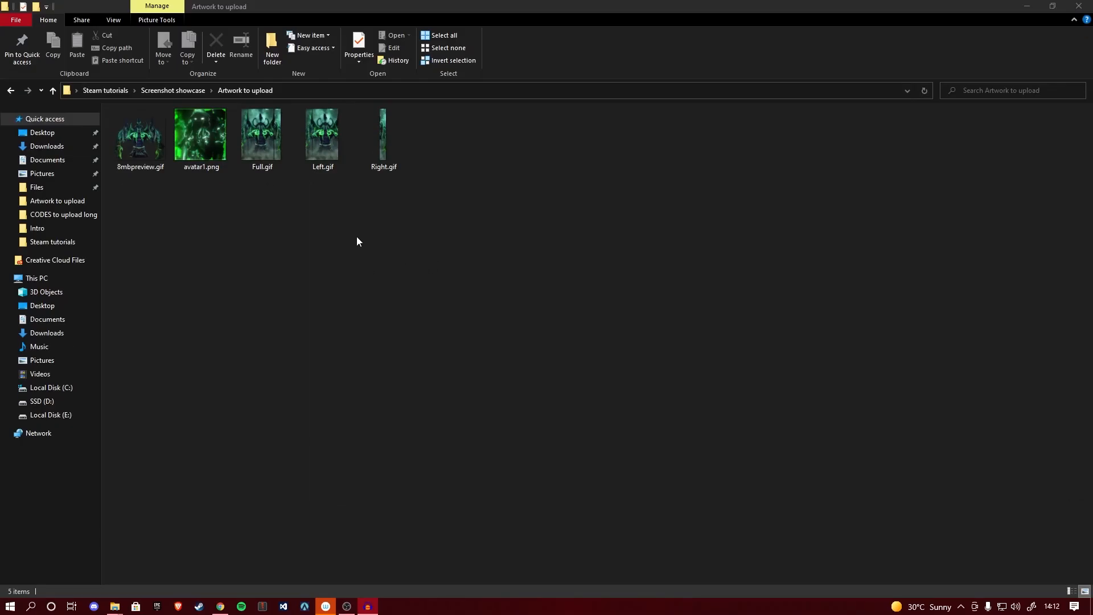
{"action": "mouse_move", "coordinate": [343, 226]}
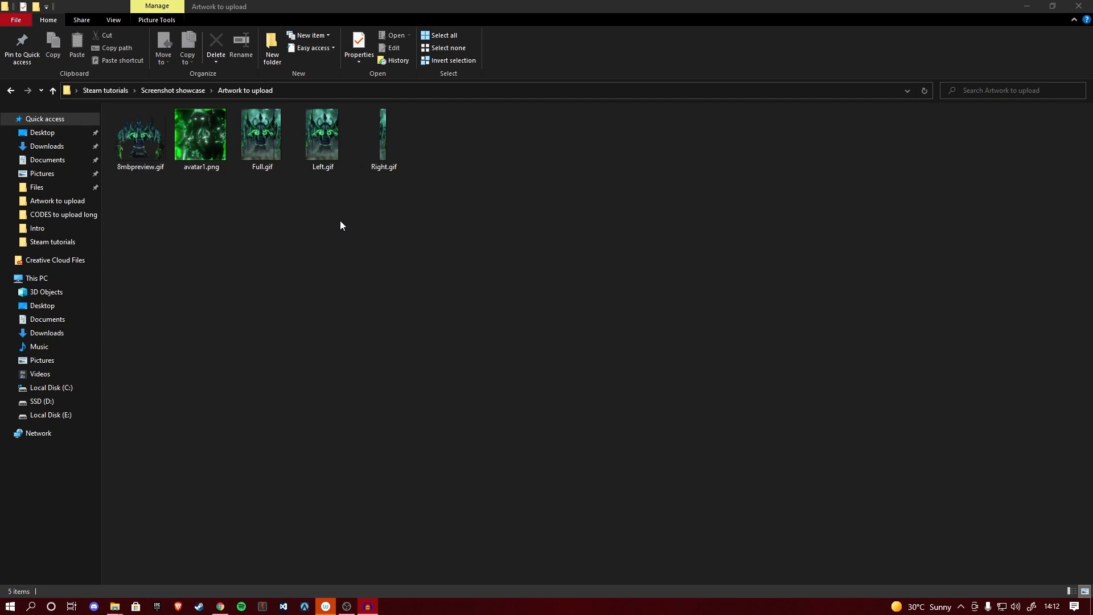
{"action": "left_click", "coordinate": [383, 137]}
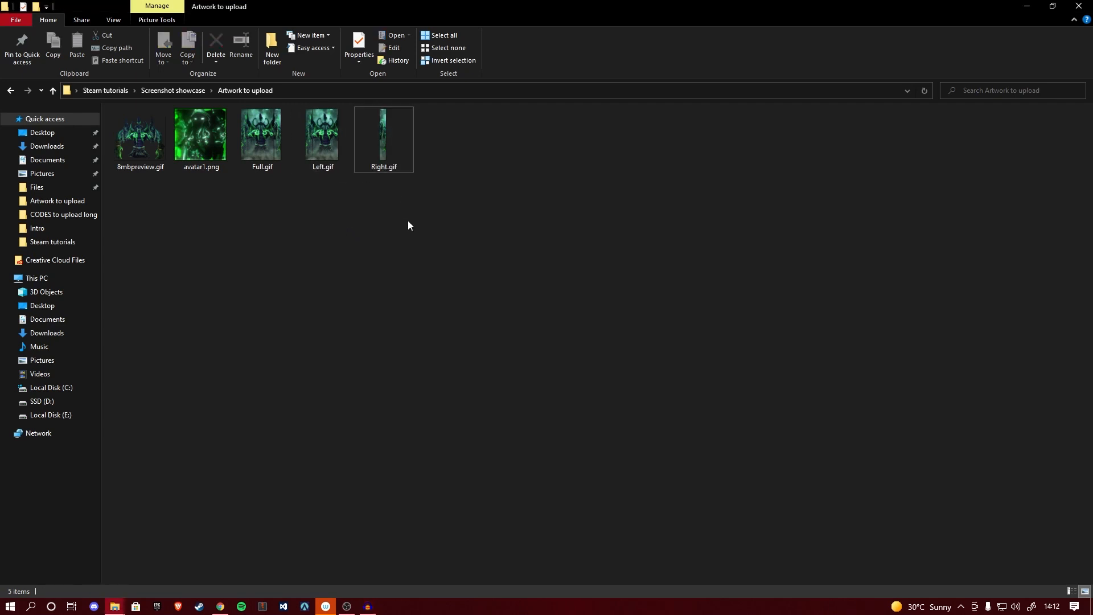
{"action": "mouse_move", "coordinate": [193, 216]}
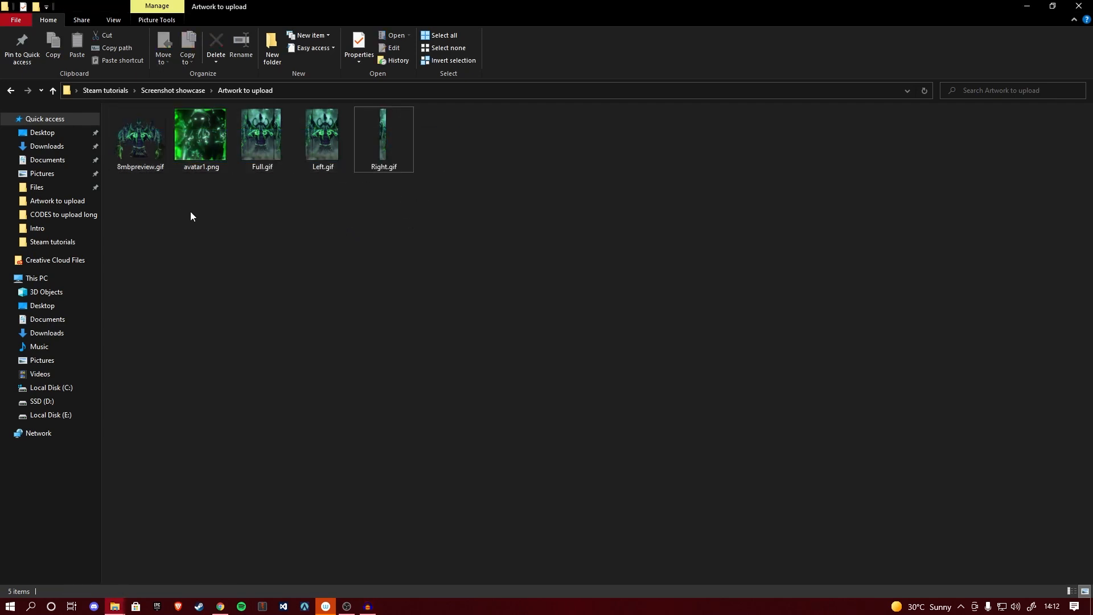
{"action": "double_click", "coordinate": [139, 137]}
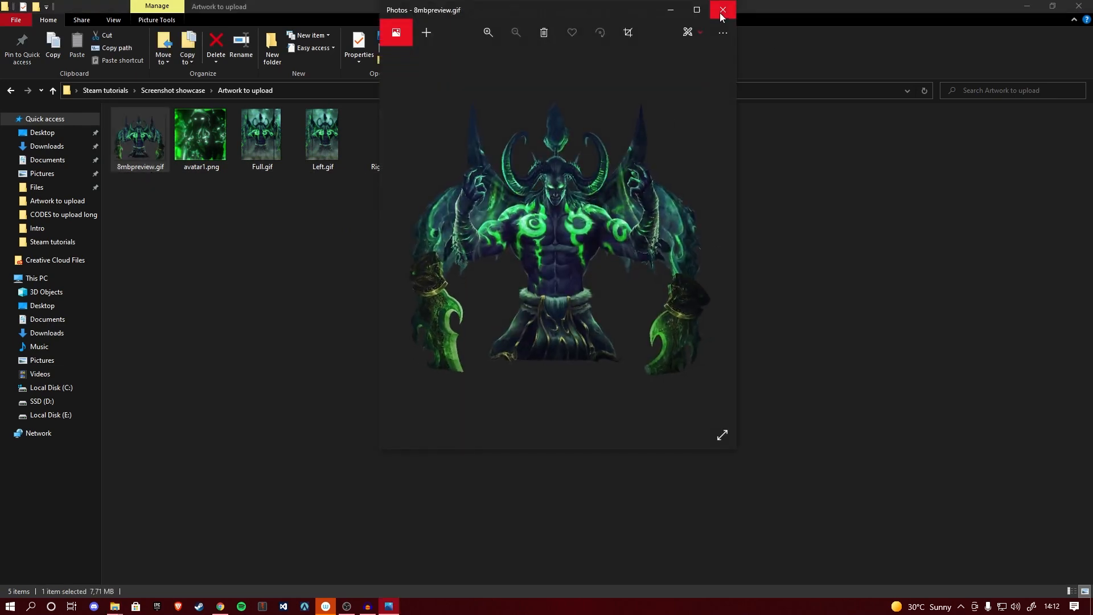
{"action": "left_click", "coordinate": [722, 10]}
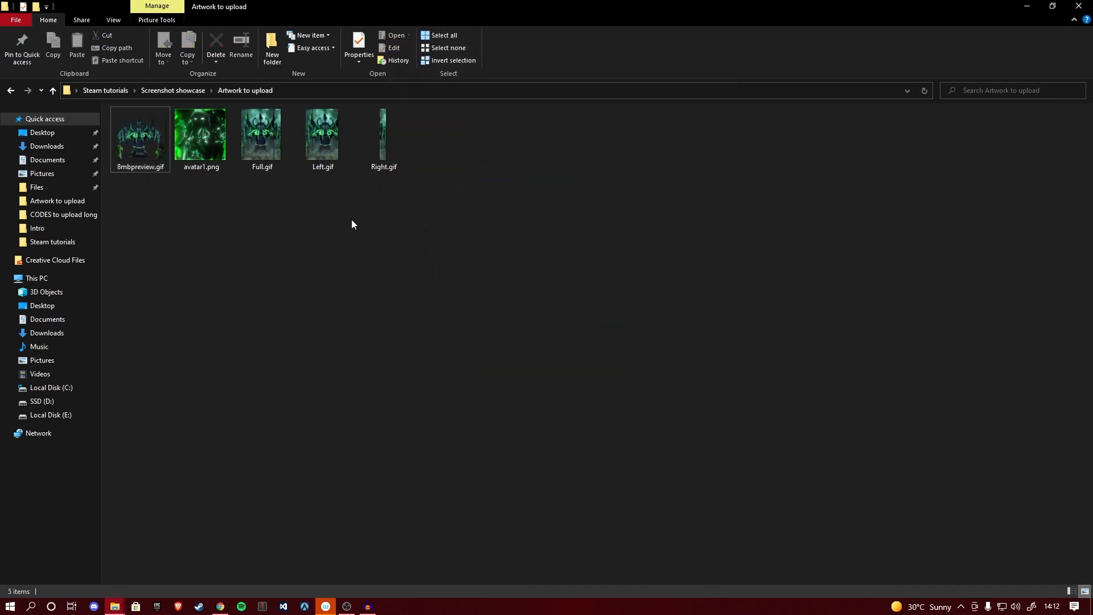
{"action": "left_click", "coordinate": [384, 136]}
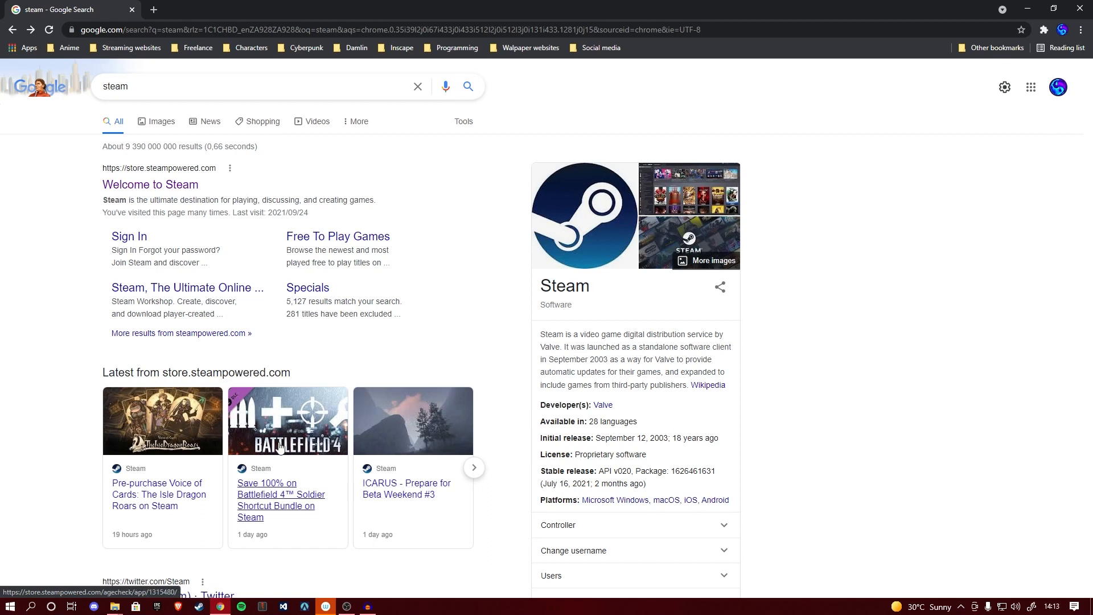
{"action": "mouse_move", "coordinate": [184, 192]}
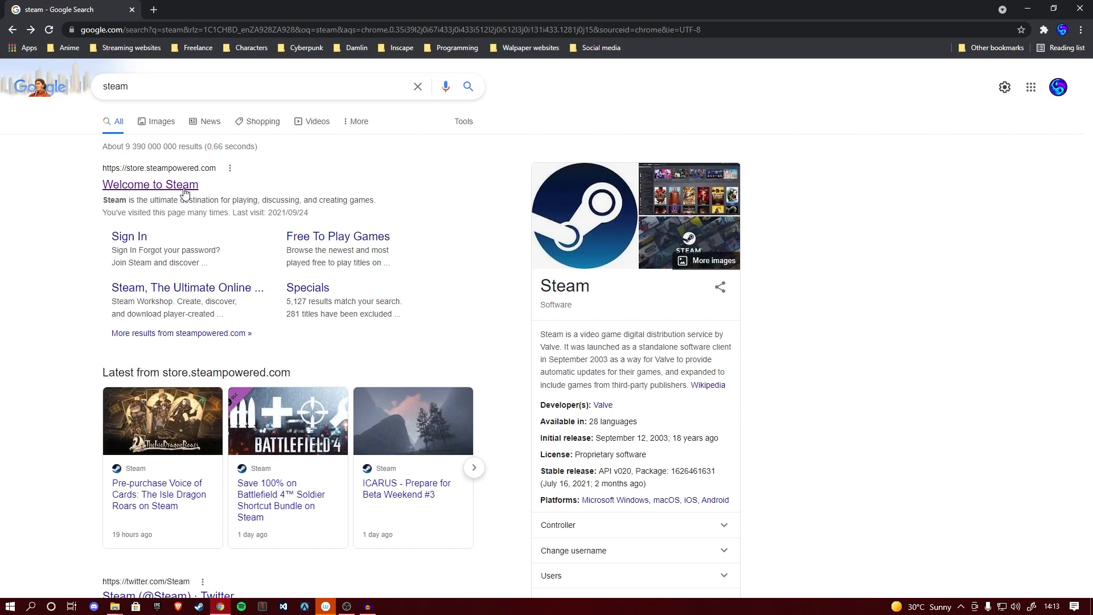
Step: Go to the Steam store, then your own profile, and reach its empty Artwork collection
{"action": "left_click", "coordinate": [150, 184]}
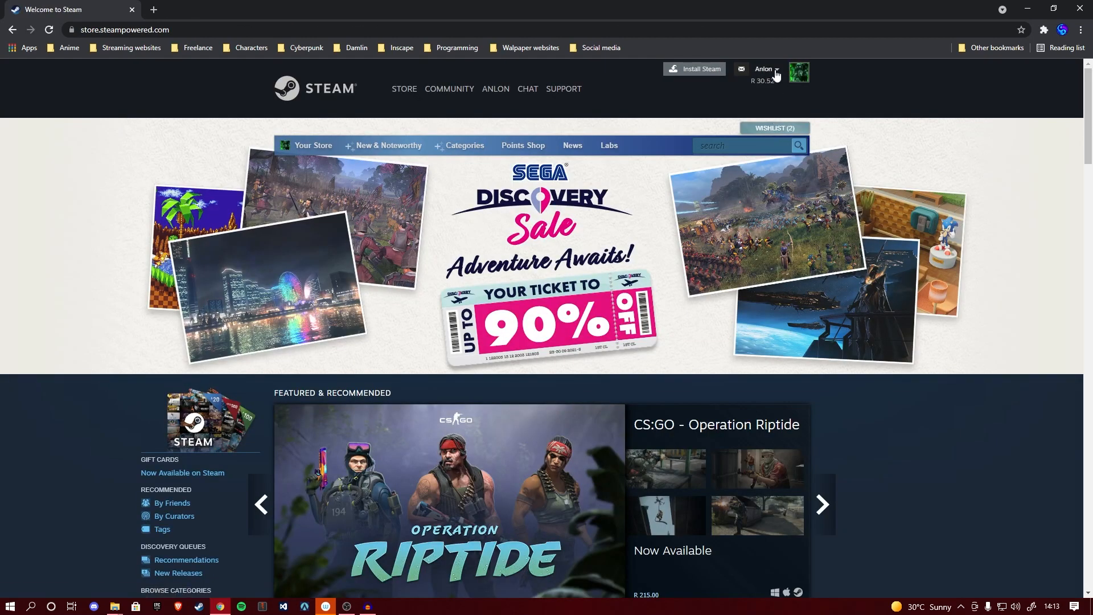
{"action": "left_click", "coordinate": [775, 72]}
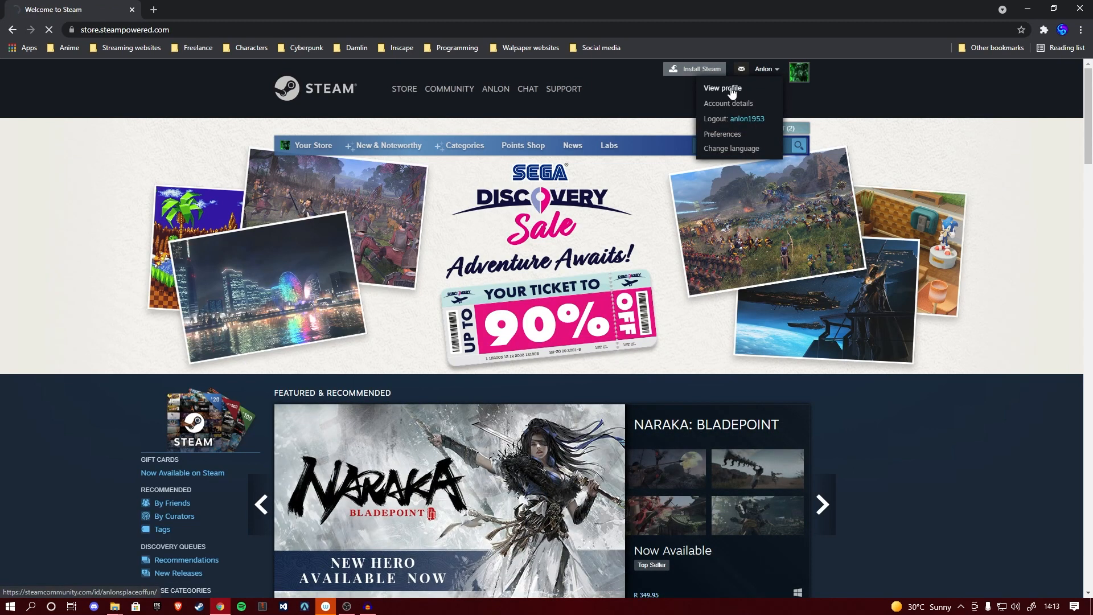
{"action": "left_click", "coordinate": [721, 88]}
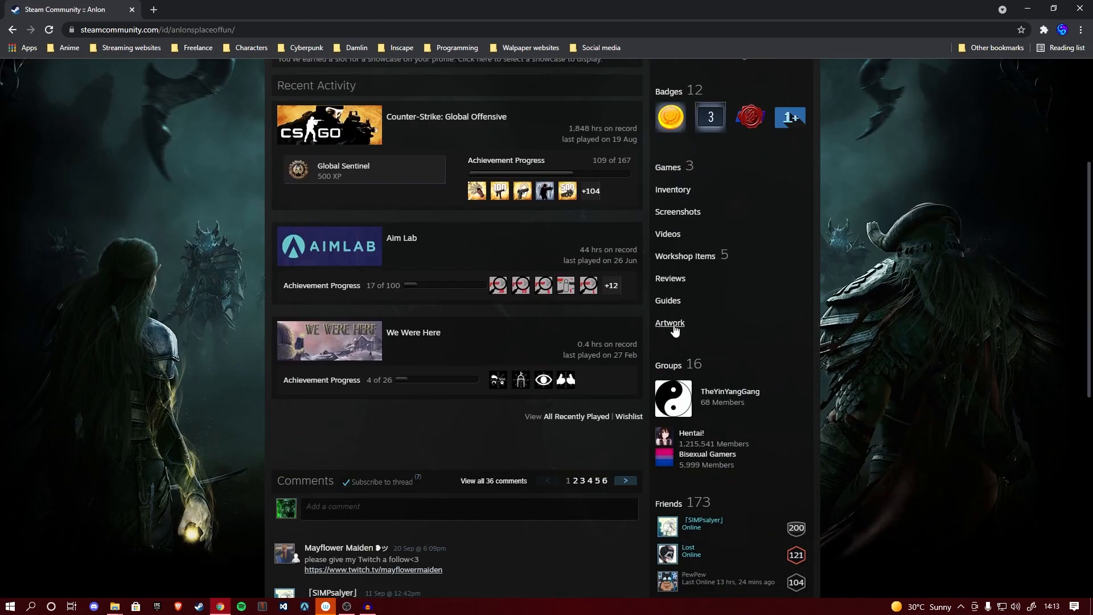
{"action": "mouse_move", "coordinate": [671, 323]}
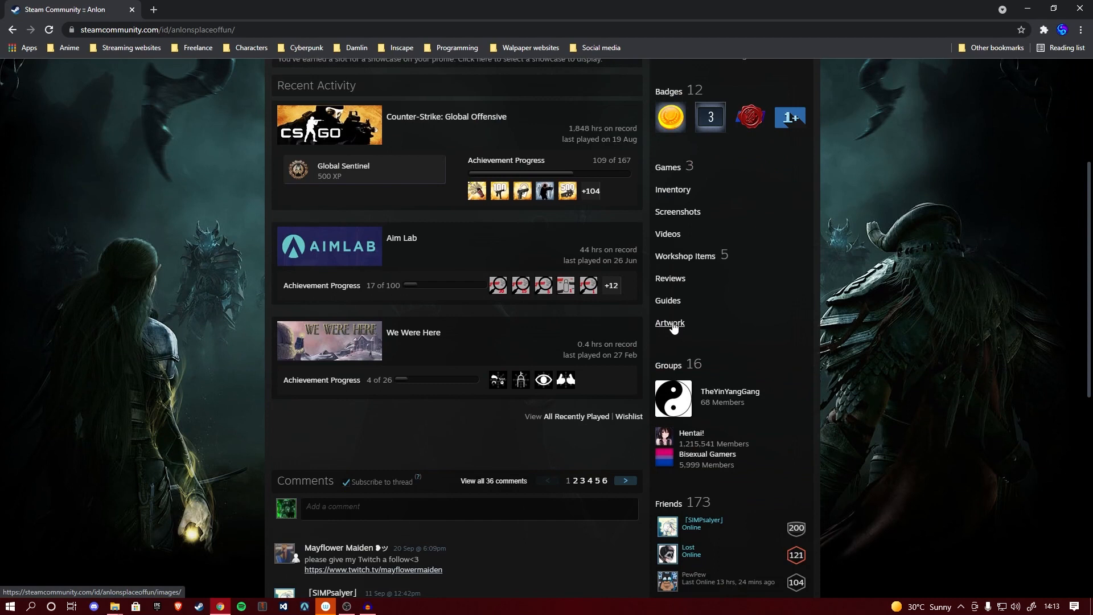
{"action": "left_click", "coordinate": [669, 323]}
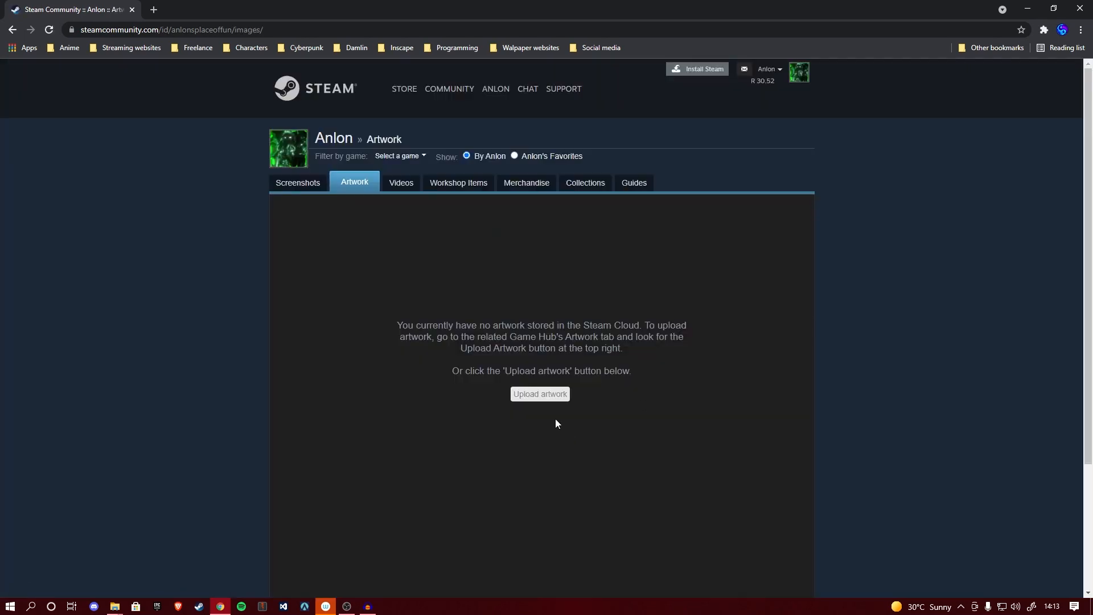
{"action": "mouse_move", "coordinate": [381, 190]}
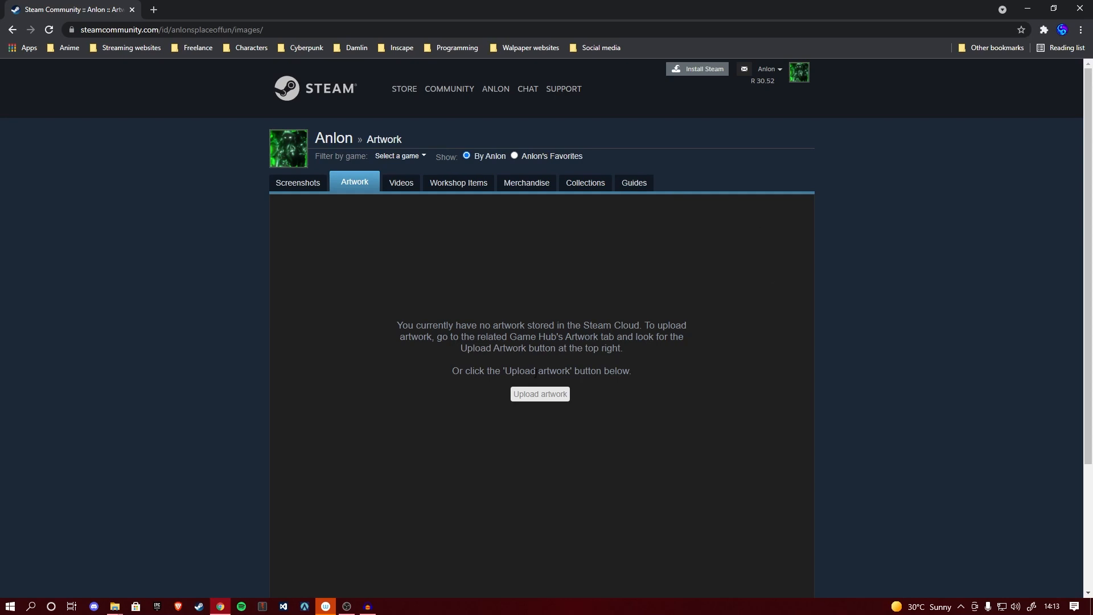
{"action": "mouse_move", "coordinate": [686, 195]}
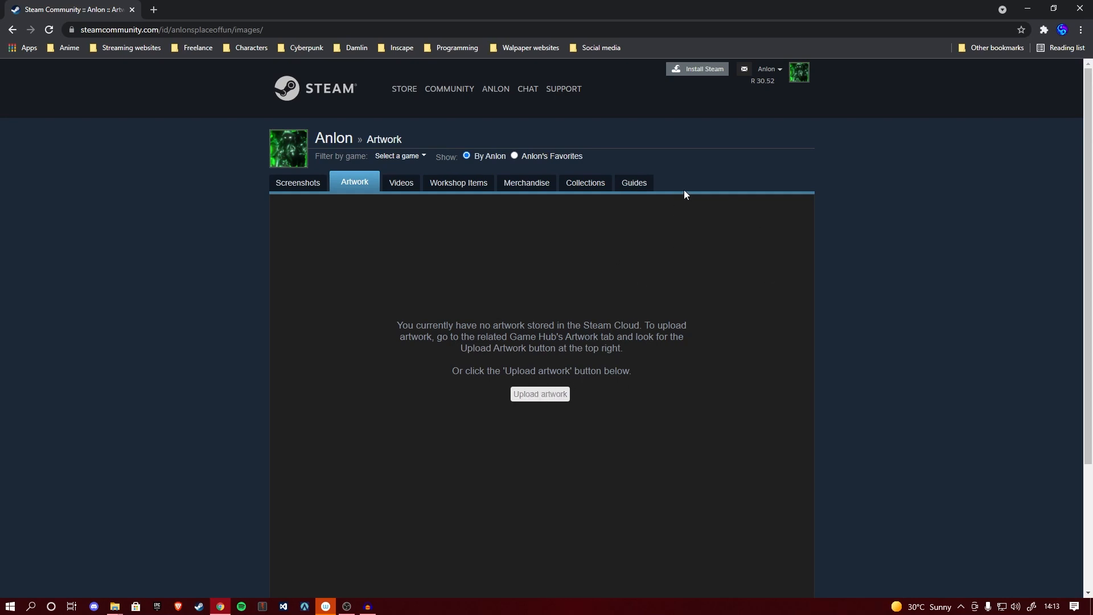
{"action": "mouse_move", "coordinate": [641, 388]}
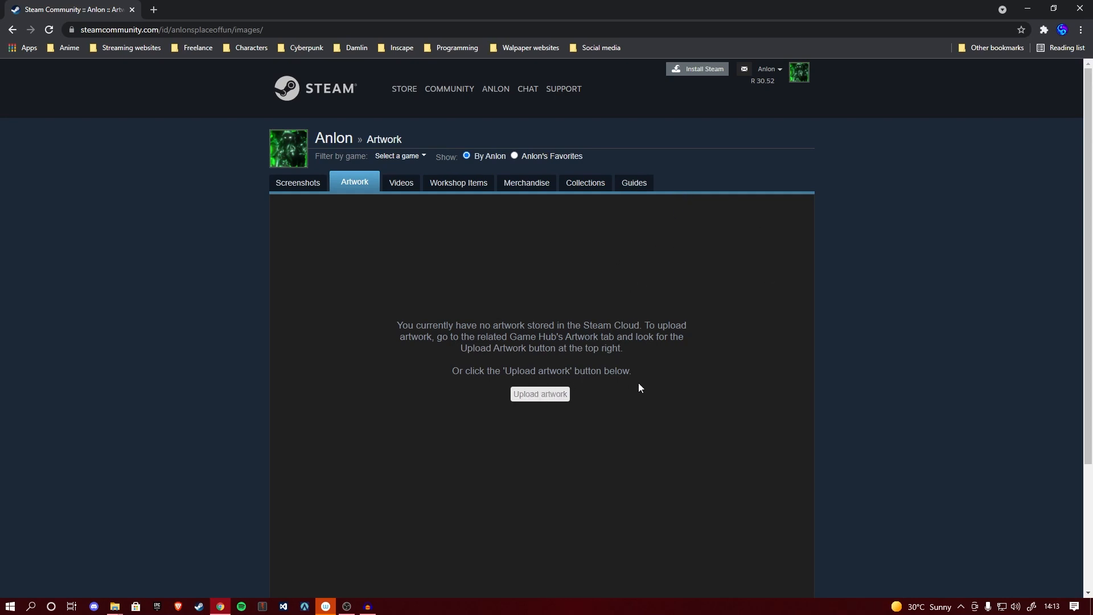
Step: Start a new artwork upload marked as Not Game Specific
{"action": "left_click", "coordinate": [540, 394]}
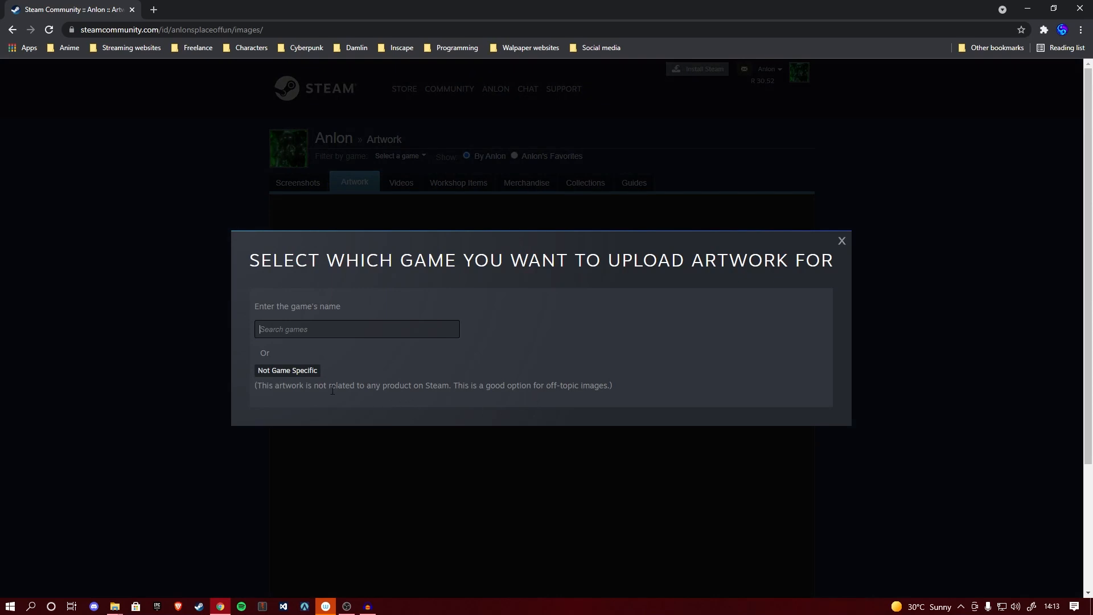
{"action": "mouse_move", "coordinate": [988, 277]}
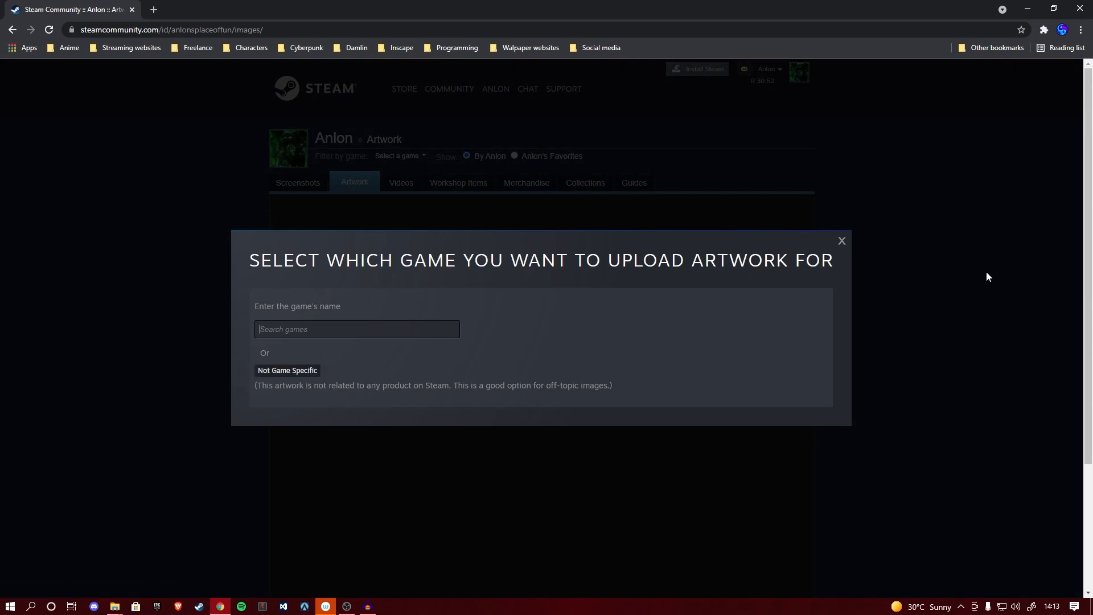
{"action": "left_click", "coordinate": [287, 370]}
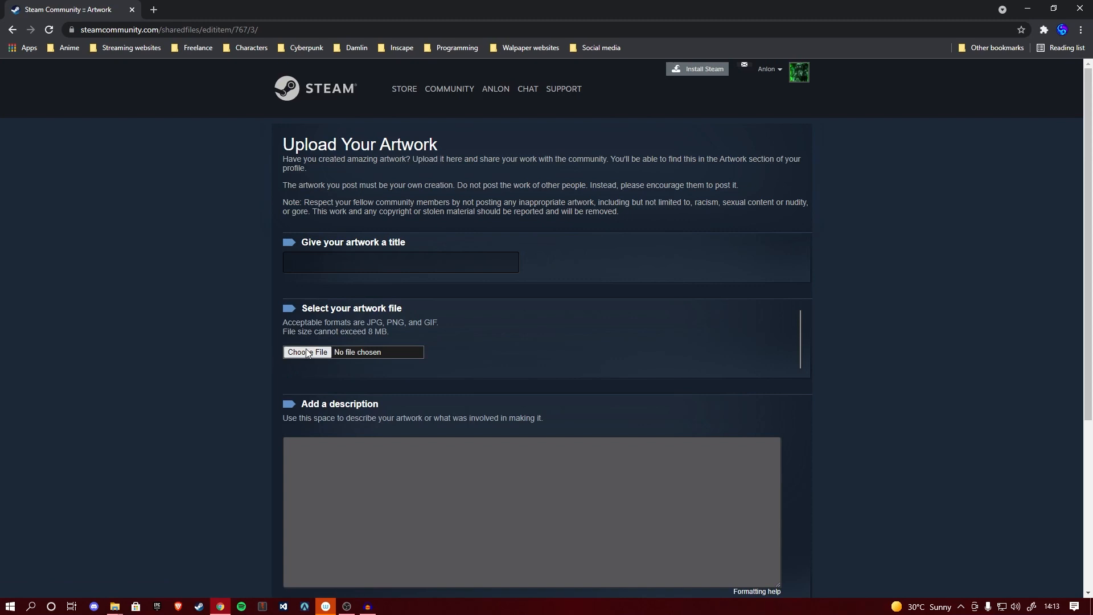
Step: Attach Left.gif from the artwork folder as the upload file and move to the title field
{"action": "left_click", "coordinate": [307, 352]}
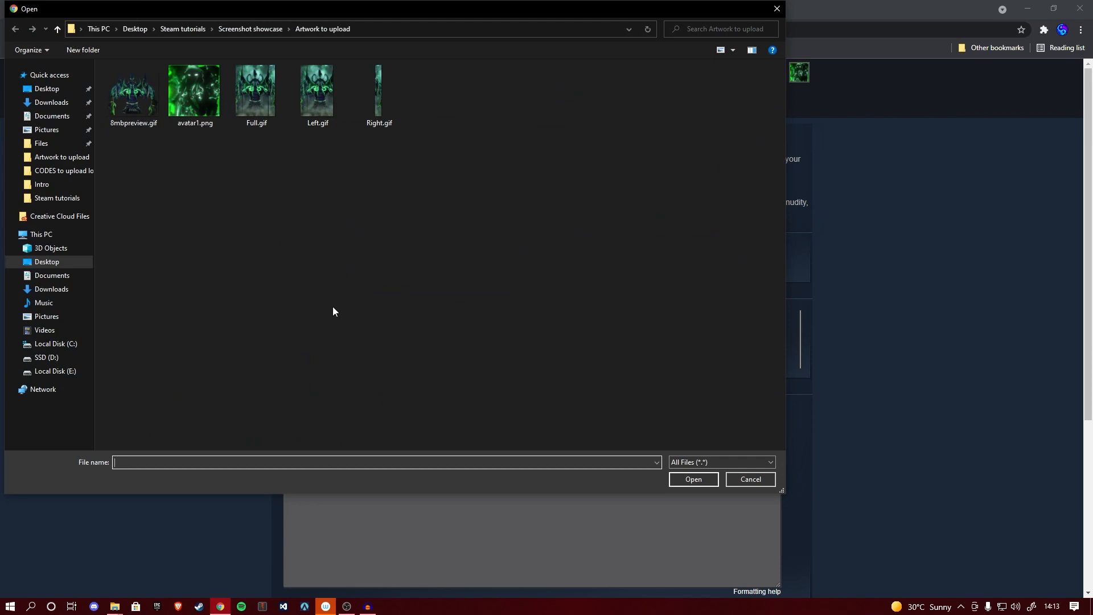
{"action": "left_click", "coordinate": [317, 91]}
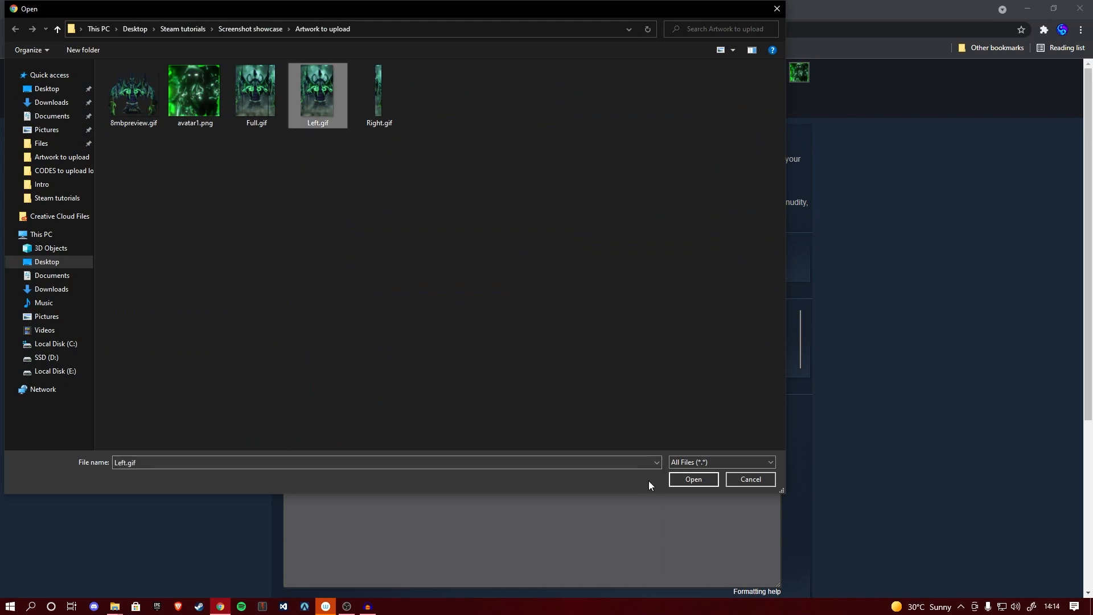
{"action": "left_click", "coordinate": [693, 479]}
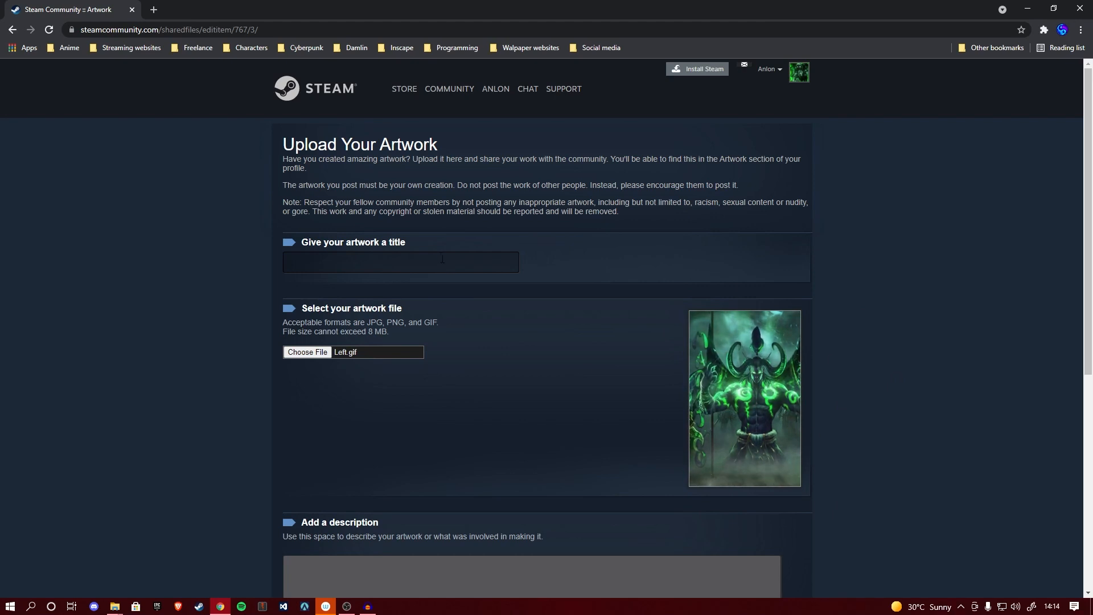
{"action": "left_click", "coordinate": [401, 261]}
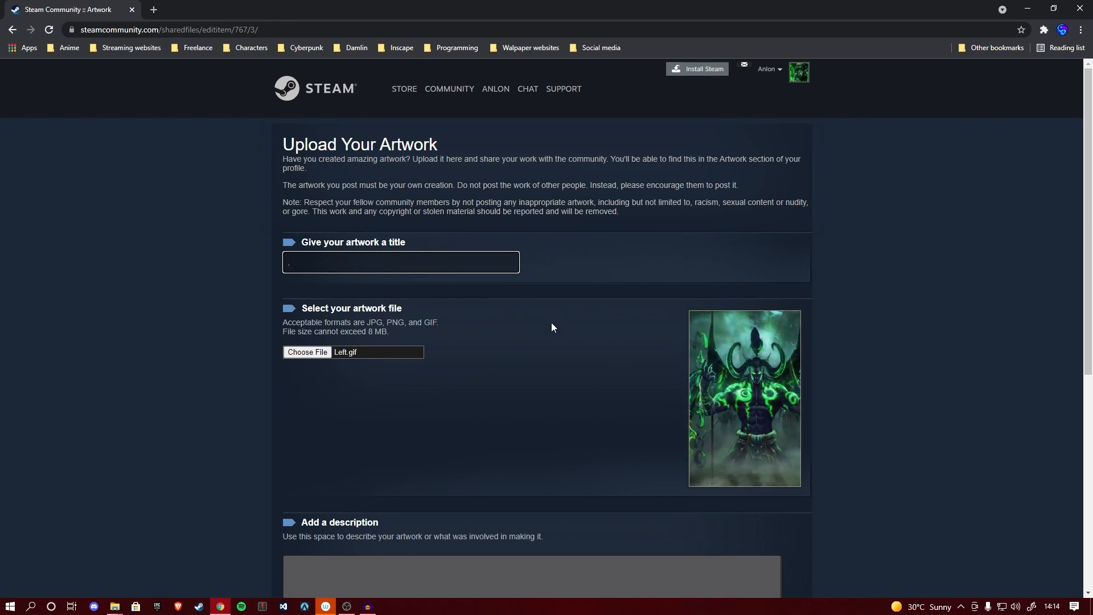
Step: Tick 'I certify that I created this artwork' in the rights section
{"action": "scroll", "scroll_direction": "down", "scroll_amount": 3}
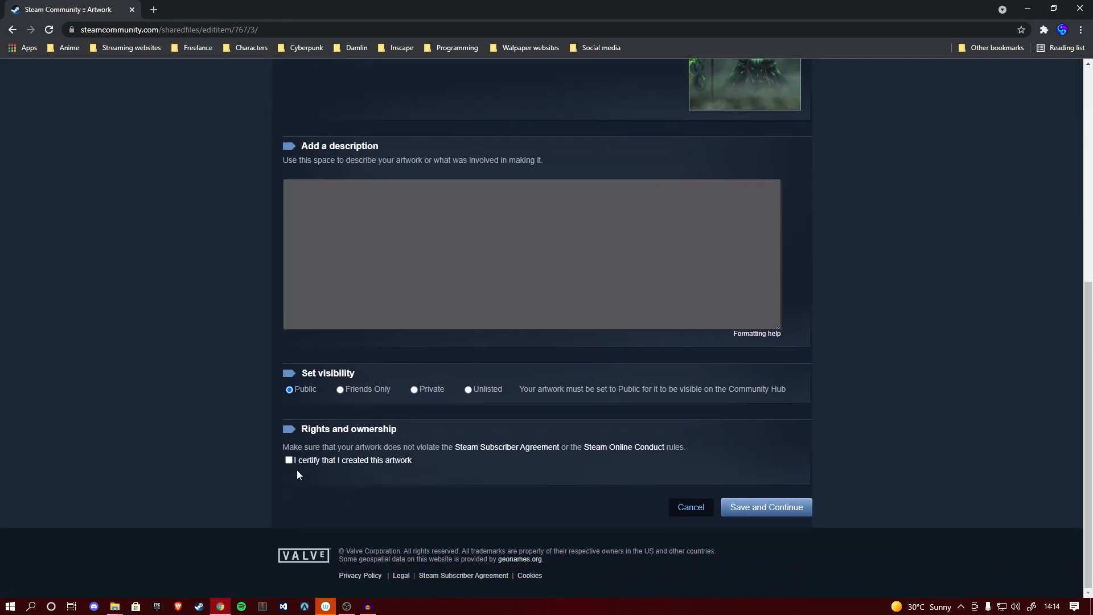
{"action": "left_click", "coordinate": [288, 460]}
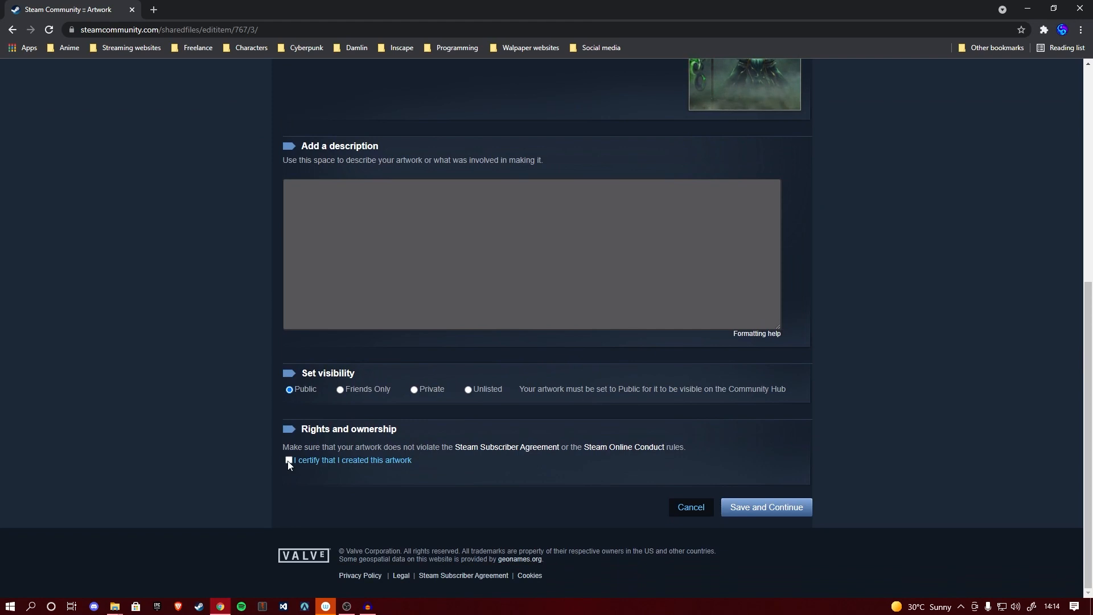
{"action": "left_click", "coordinate": [288, 461]}
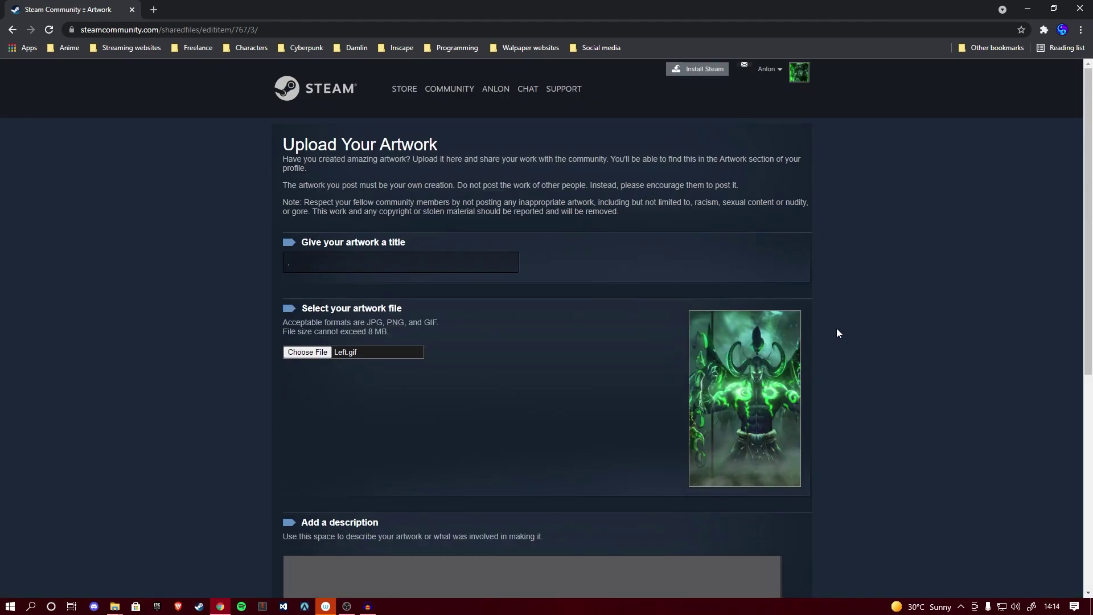
{"action": "mouse_move", "coordinate": [866, 287]}
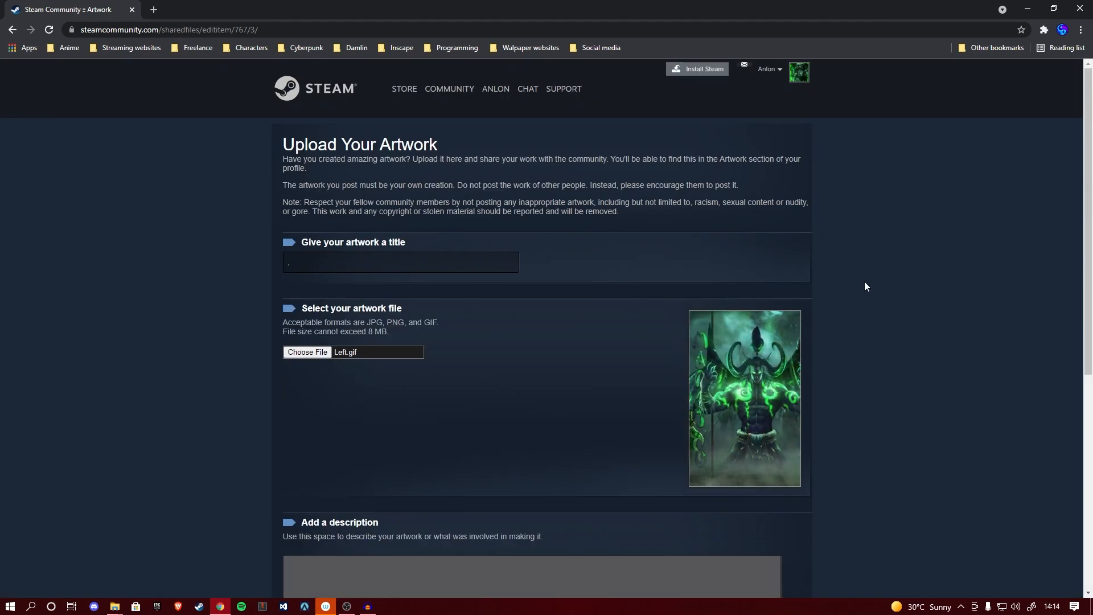
Step: Run console commands setting image_width 1000, image_height 1 and file_type 5, then submit the Left.gif upload
{"action": "key", "text": "F12"}
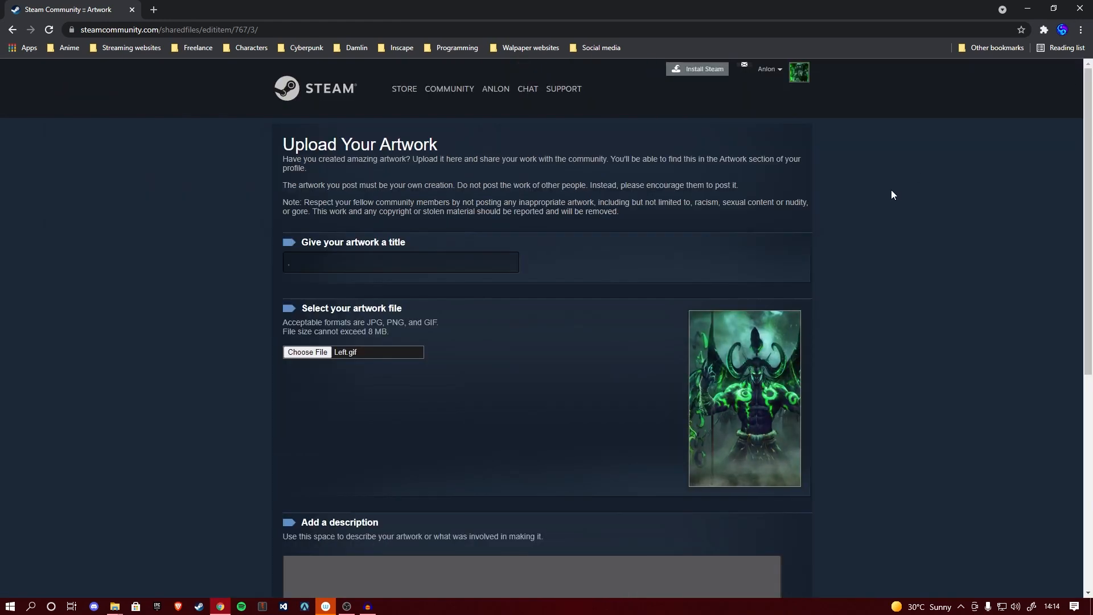
{"action": "key", "text": "F12"}
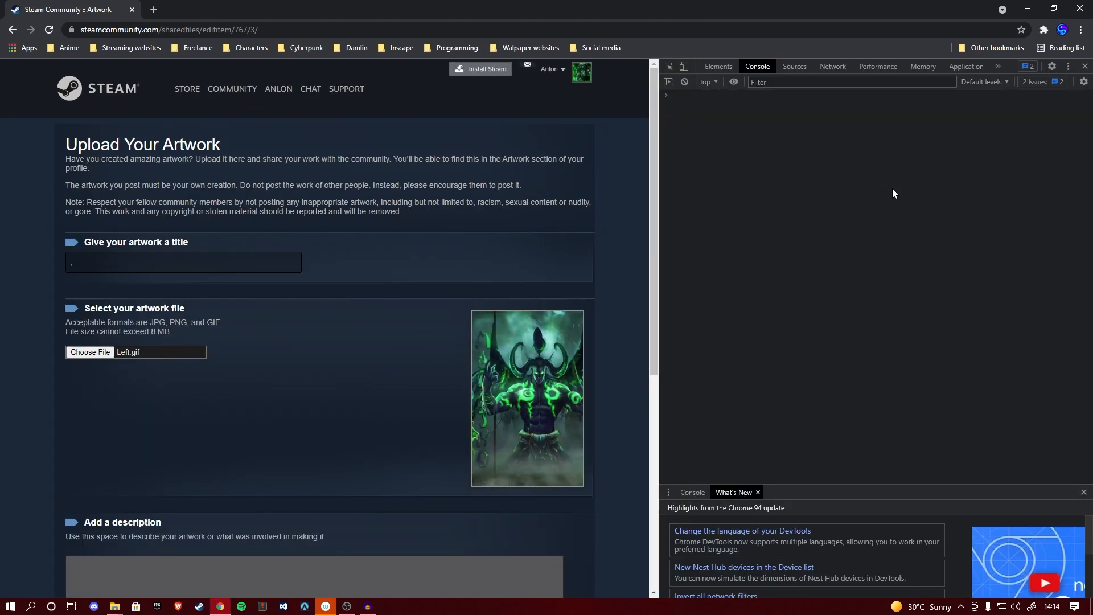
{"action": "left_click", "coordinate": [794, 66]}
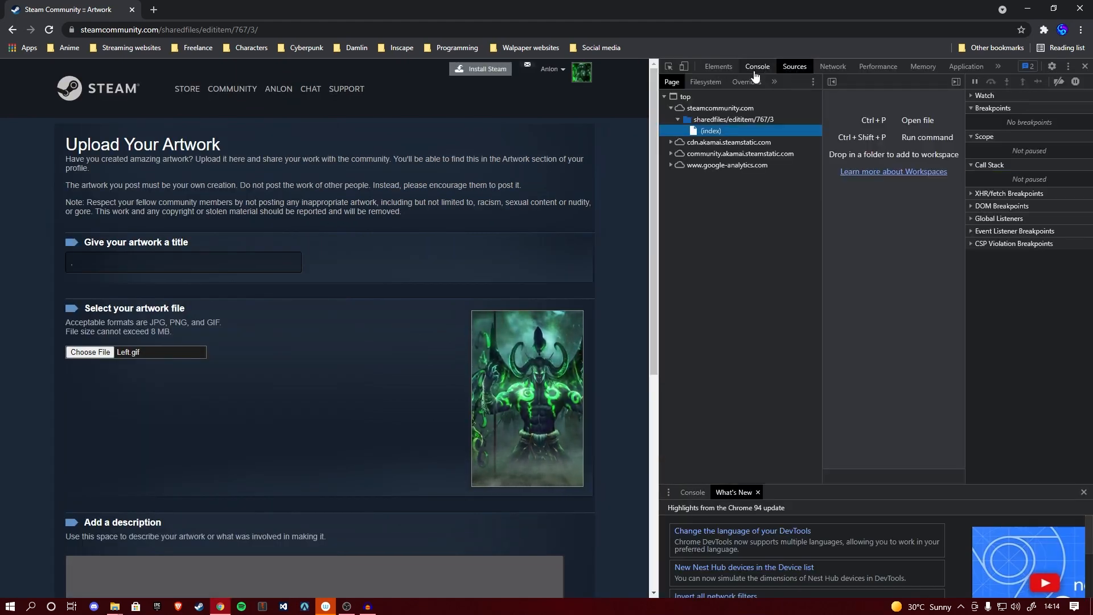
{"action": "left_click", "coordinate": [757, 66]}
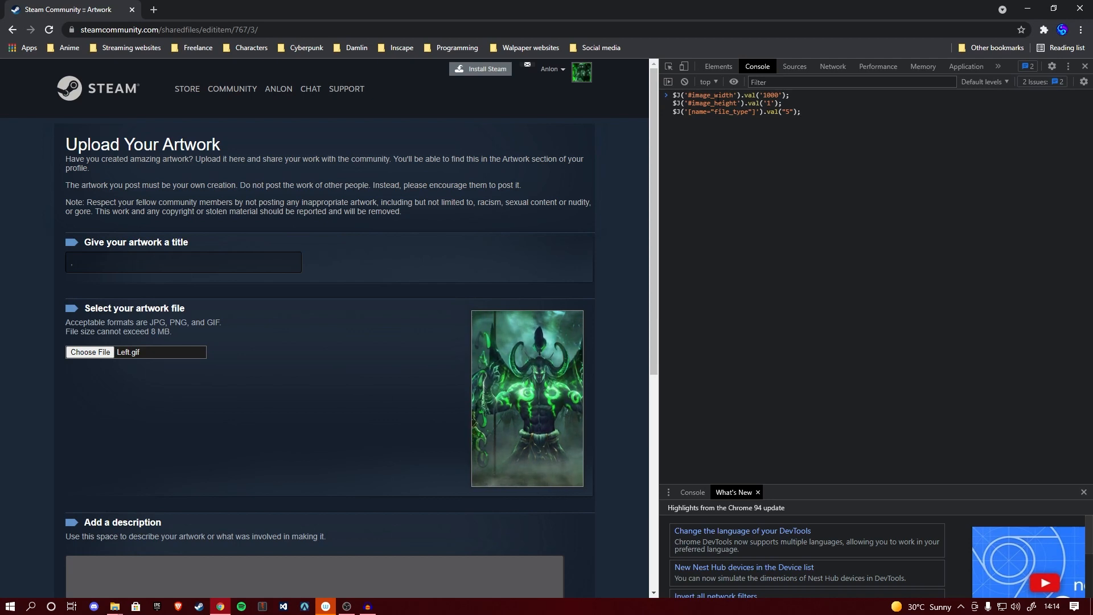
{"action": "key", "text": "Enter"}
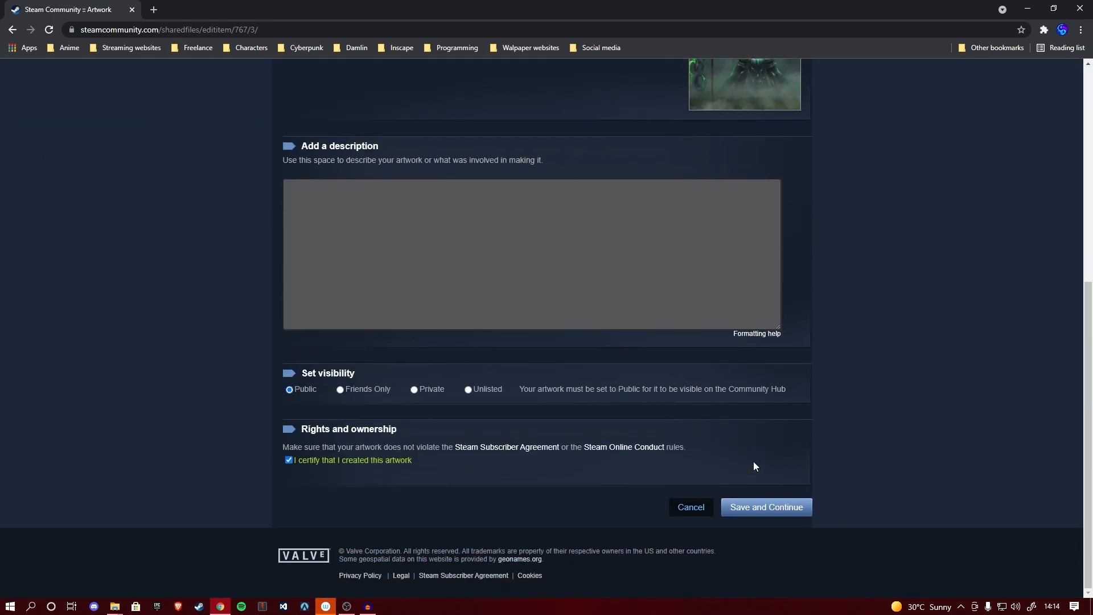
{"action": "left_click", "coordinate": [767, 507]}
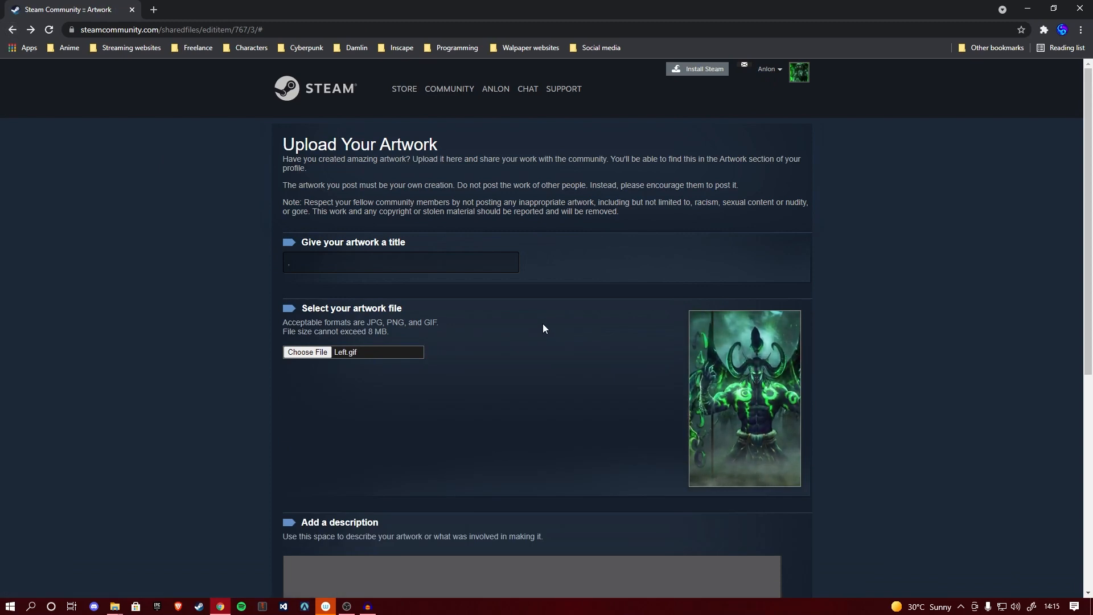
Step: Attach Right.gif, rerun the width 1000 / height 1 / type 5 commands, and submit the upload
{"action": "left_click", "coordinate": [307, 352]}
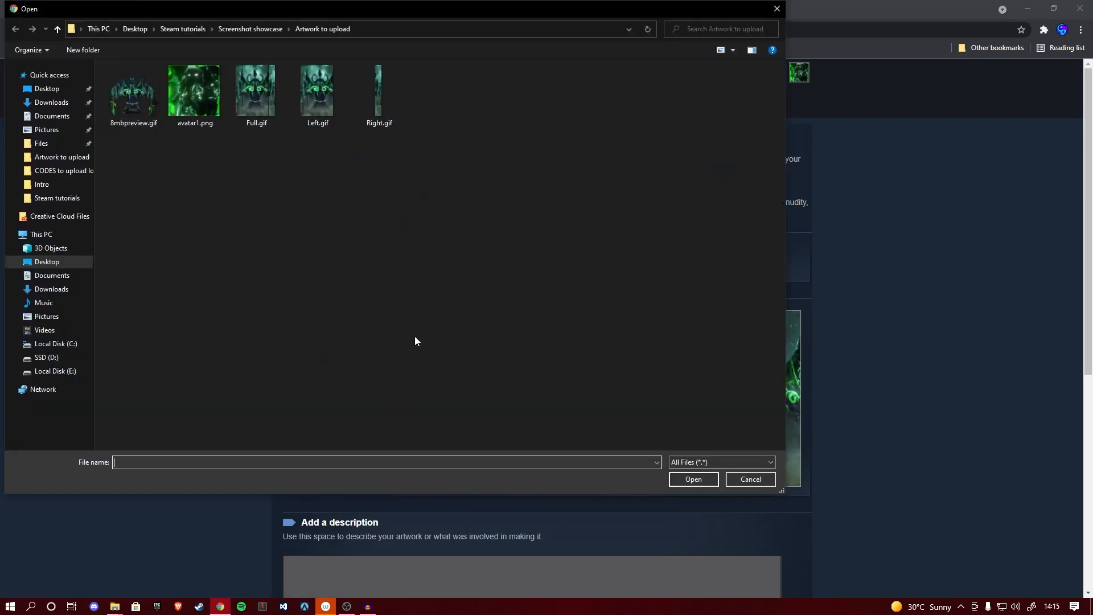
{"action": "left_click", "coordinate": [693, 479]}
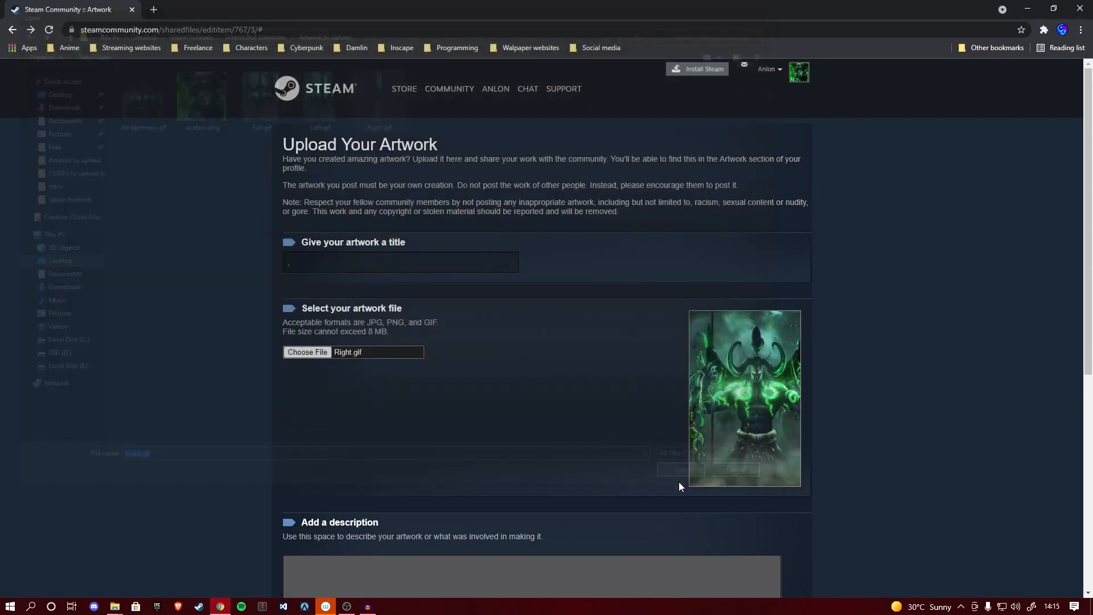
{"action": "scroll", "scroll_direction": "down", "scroll_amount": 3}
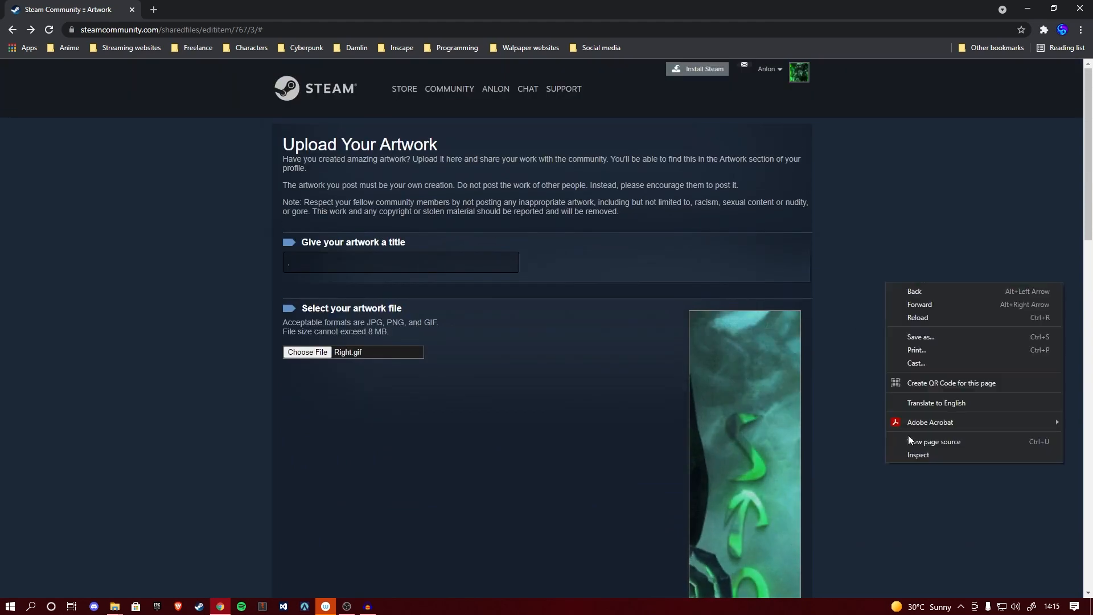
{"action": "left_click", "coordinate": [919, 455]}
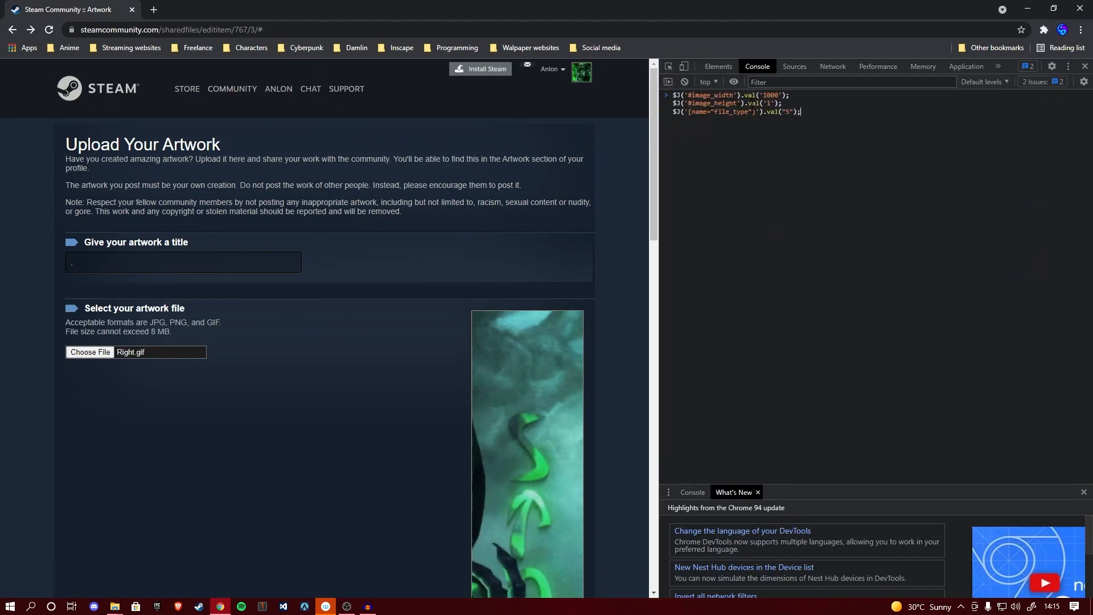
{"action": "key", "text": "Enter"}
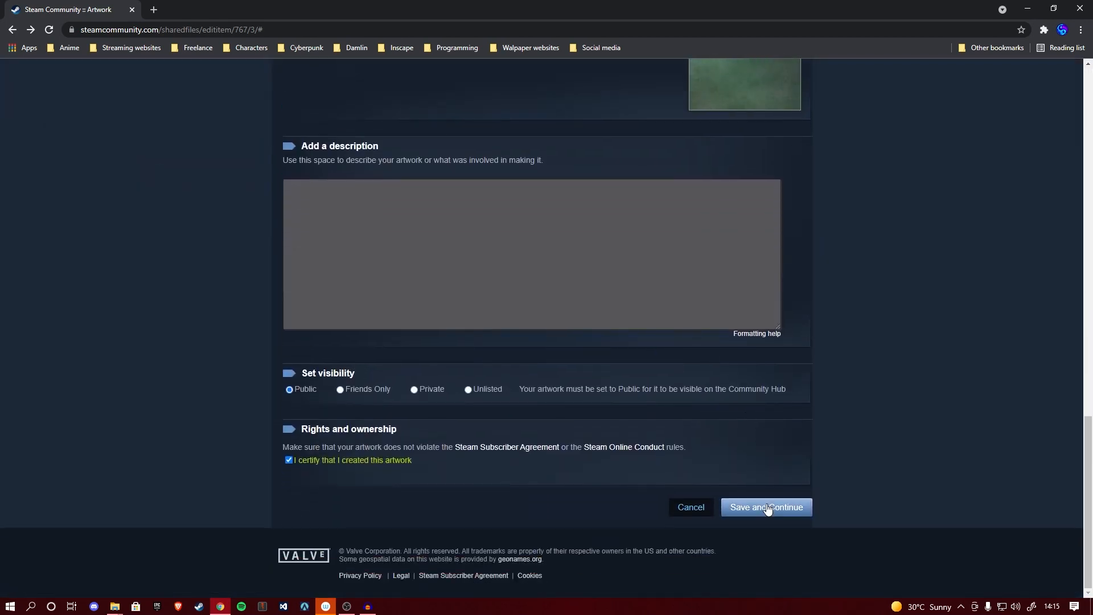
{"action": "left_click", "coordinate": [766, 507]}
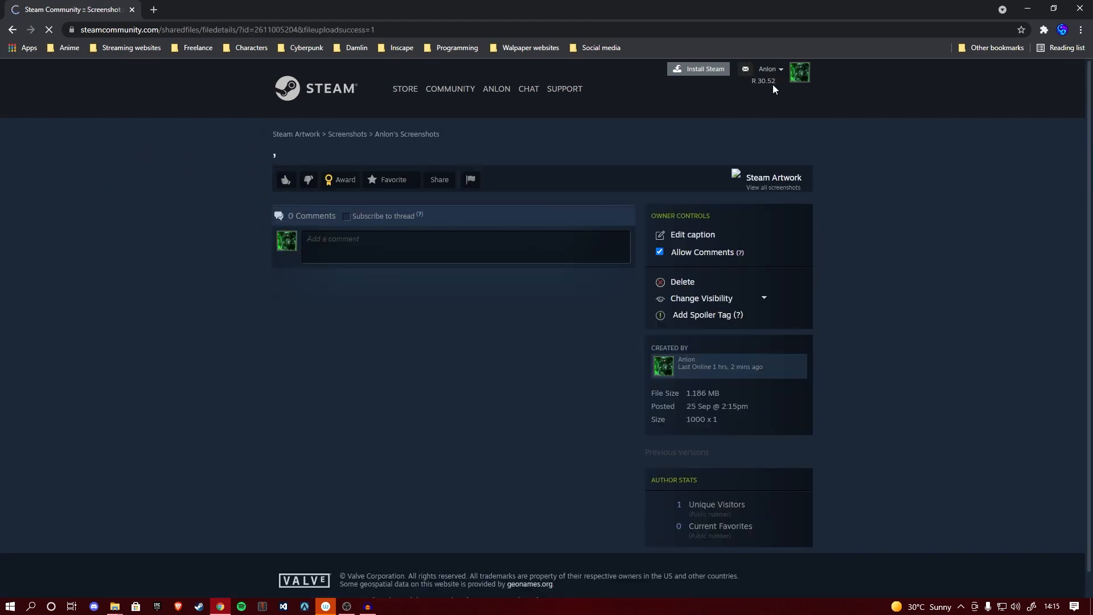
Step: Return to your own Steam profile page and choose Edit Profile
{"action": "left_click", "coordinate": [768, 69]}
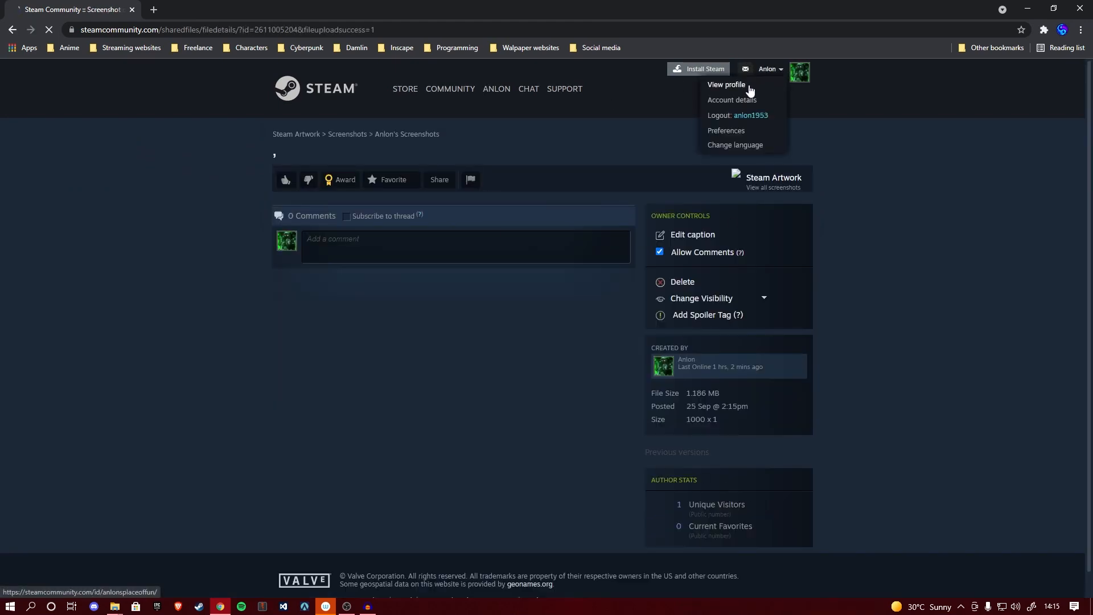
{"action": "left_click", "coordinate": [726, 85]}
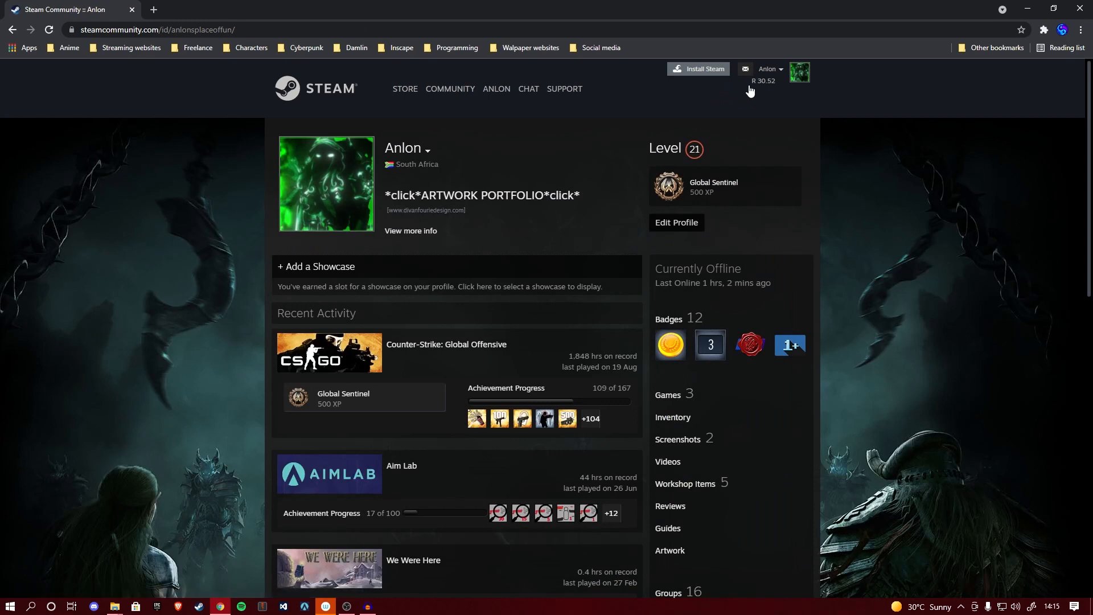
{"action": "mouse_move", "coordinate": [925, 419]}
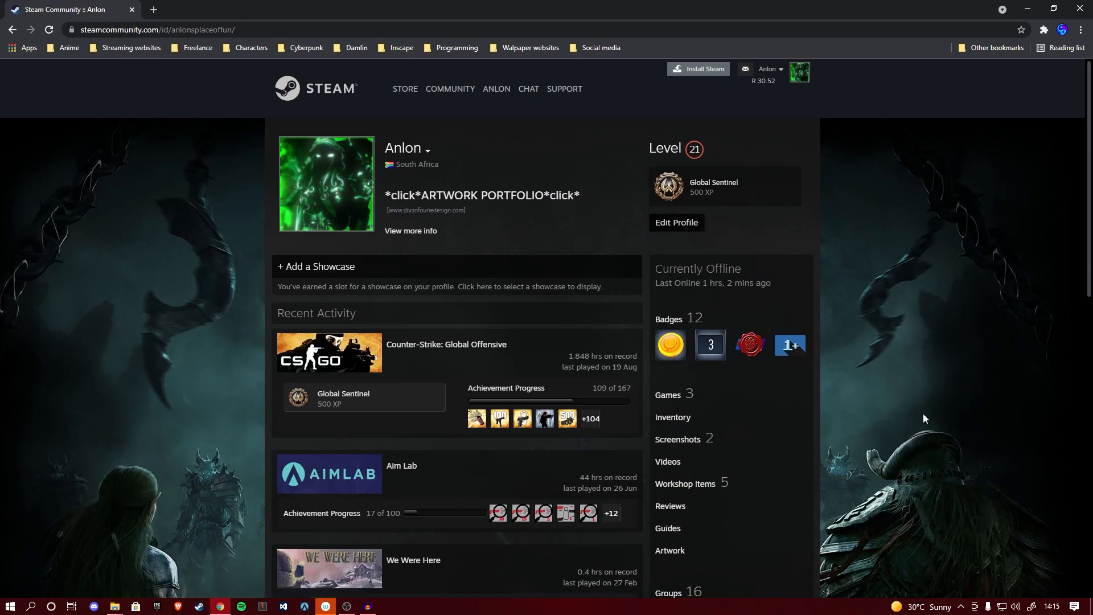
{"action": "mouse_move", "coordinate": [716, 451]}
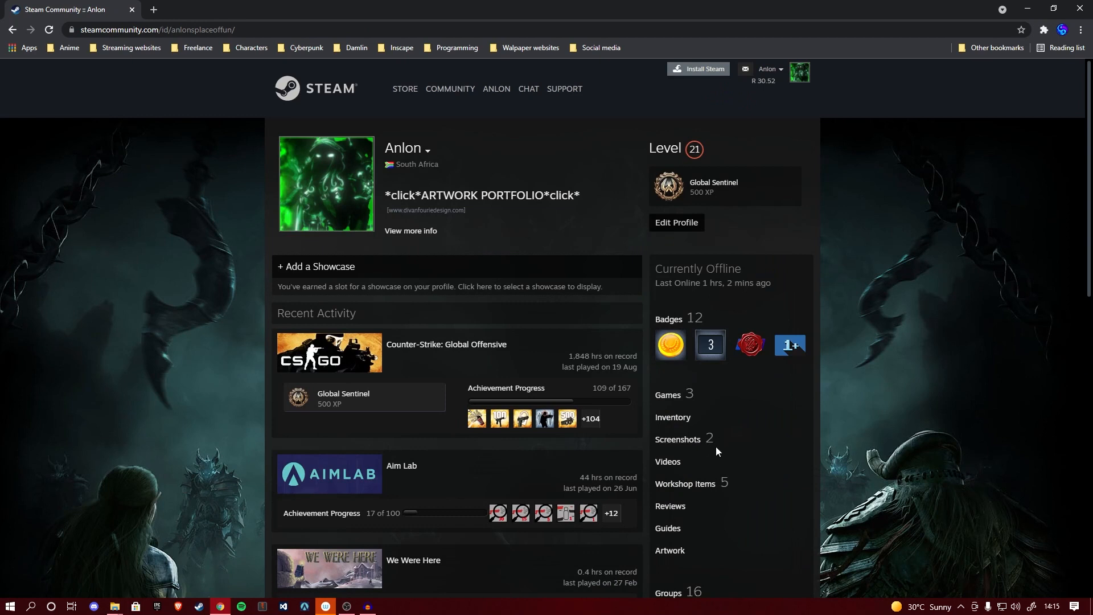
{"action": "mouse_move", "coordinate": [674, 451]}
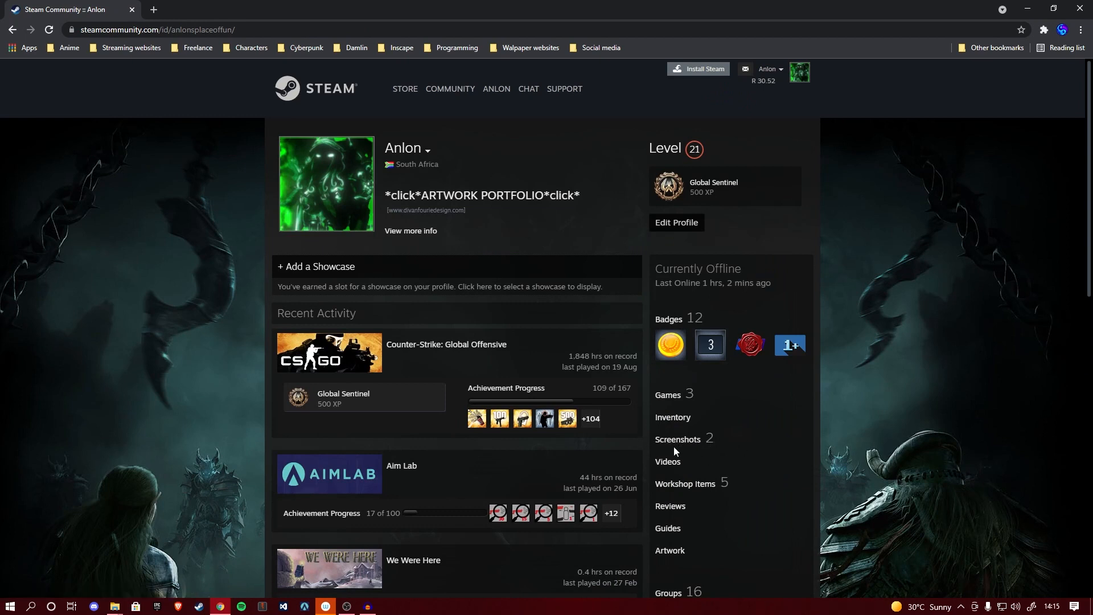
{"action": "mouse_move", "coordinate": [701, 443]}
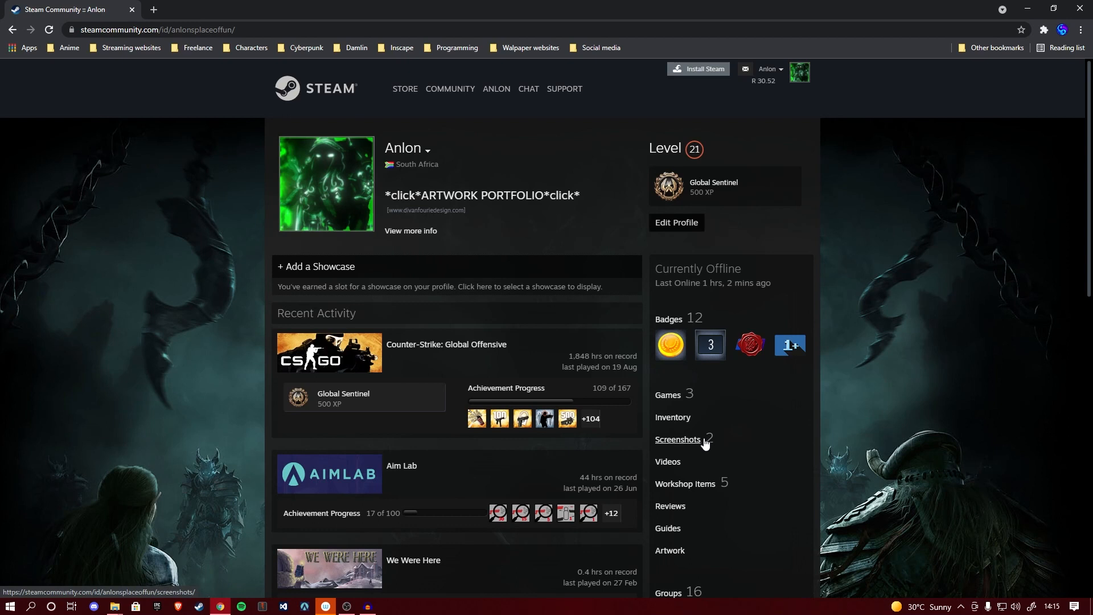
{"action": "left_click", "coordinate": [676, 222]}
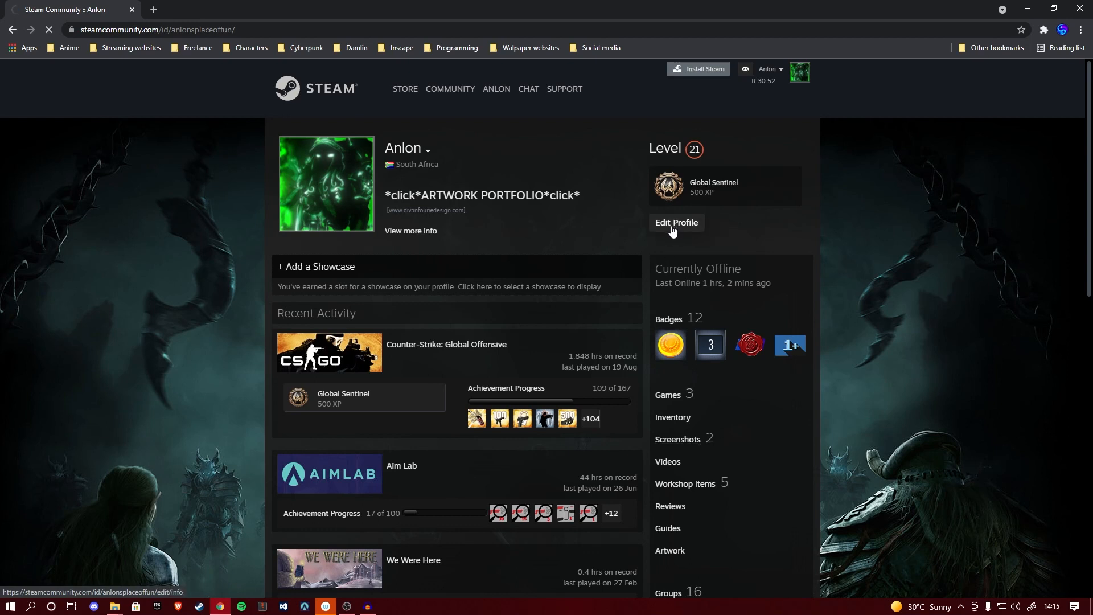
Step: In Edit Profile's Featured Showcase settings, select Screenshot Showcase as the showcase type
{"action": "left_click", "coordinate": [676, 222]}
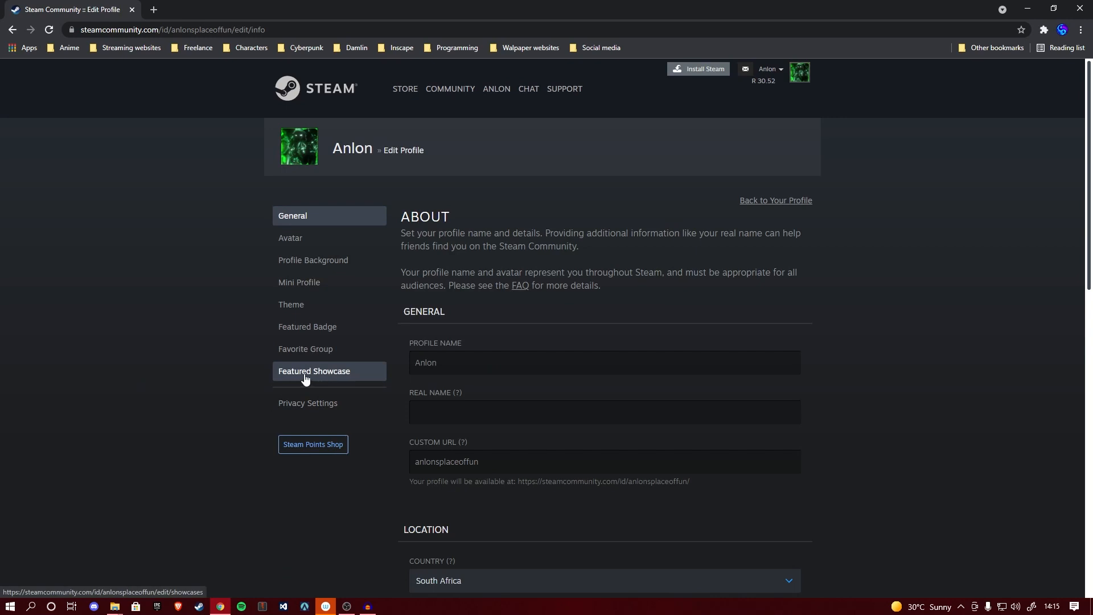
{"action": "left_click", "coordinate": [314, 371]}
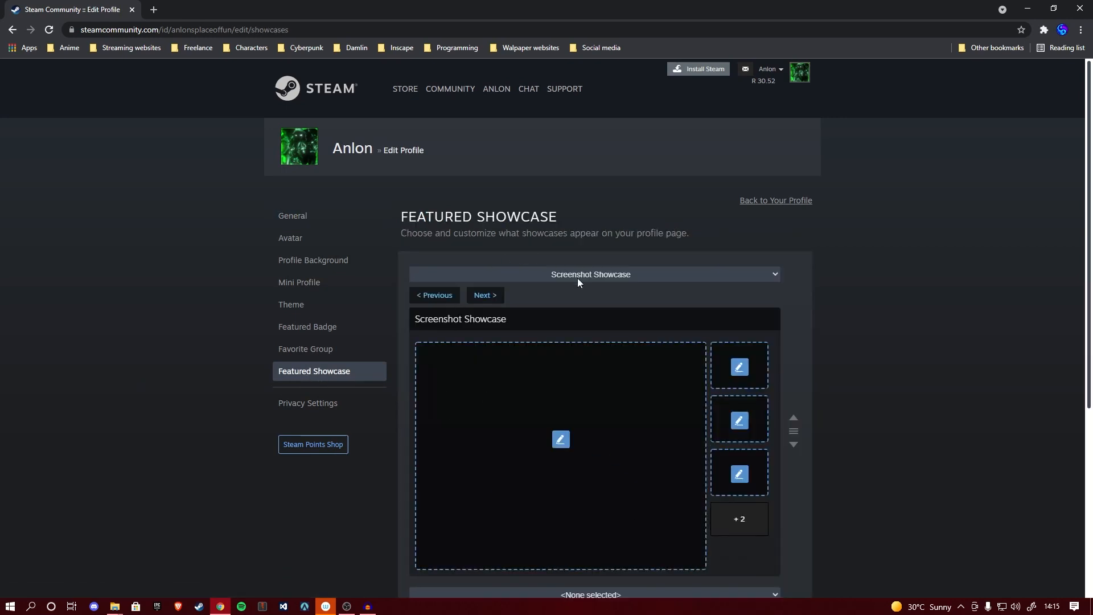
{"action": "left_click", "coordinate": [590, 275]}
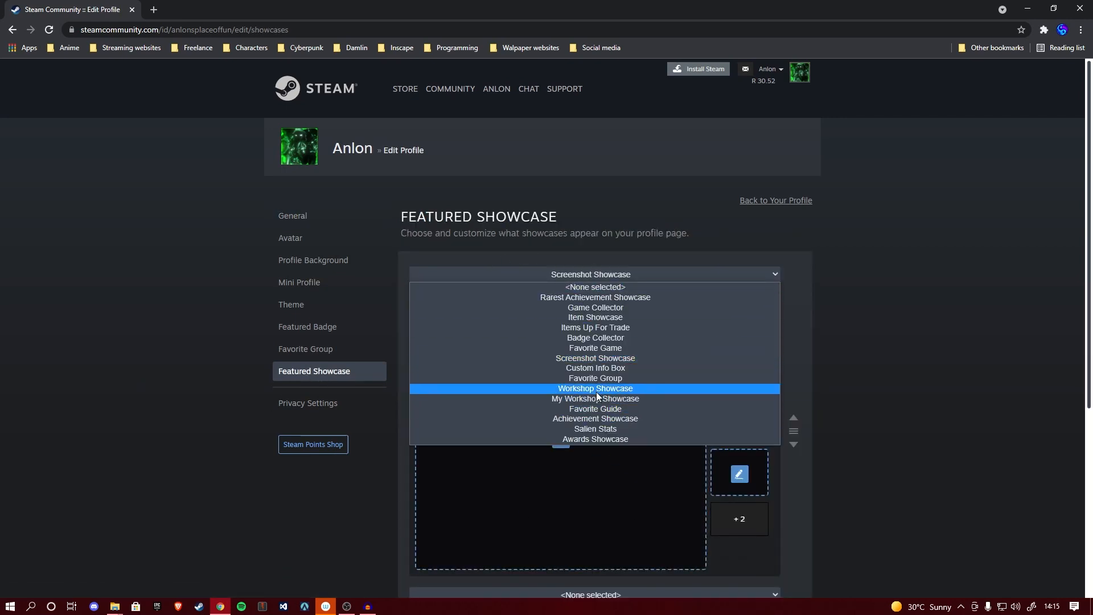
{"action": "left_click", "coordinate": [595, 357]}
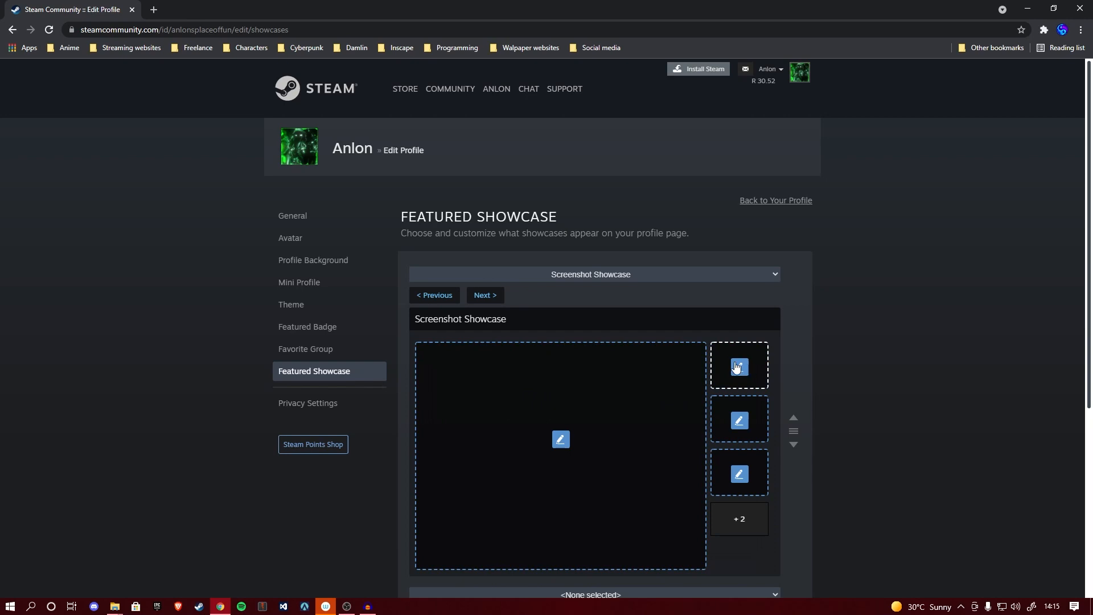
Step: Pick the two thin 1000x1 screenshots for the showcase's main area and first side slot
{"action": "left_click", "coordinate": [739, 366]}
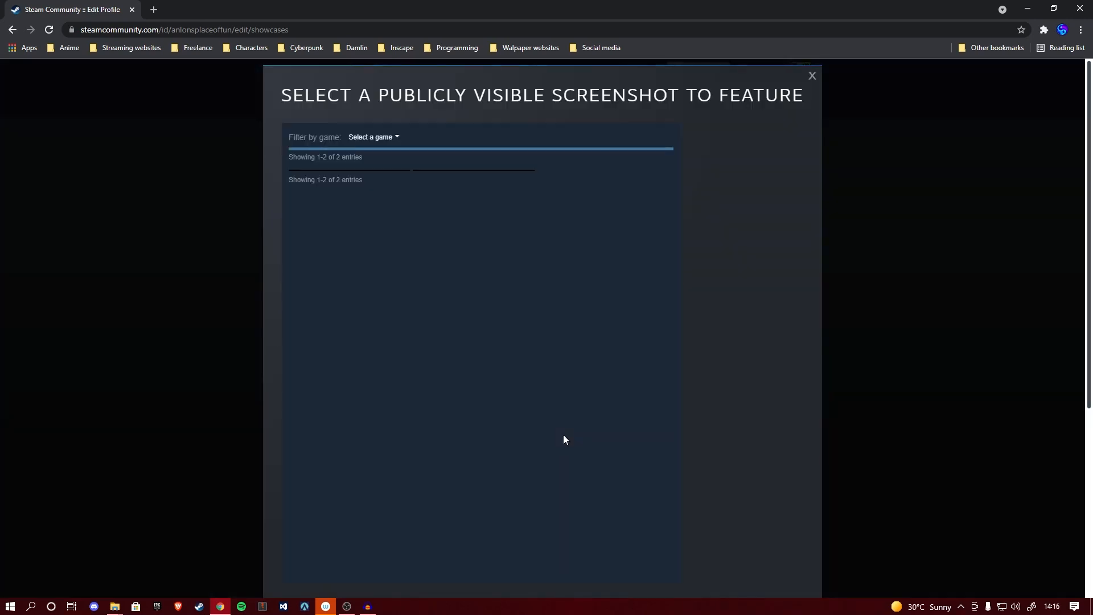
{"action": "mouse_move", "coordinate": [438, 209]}
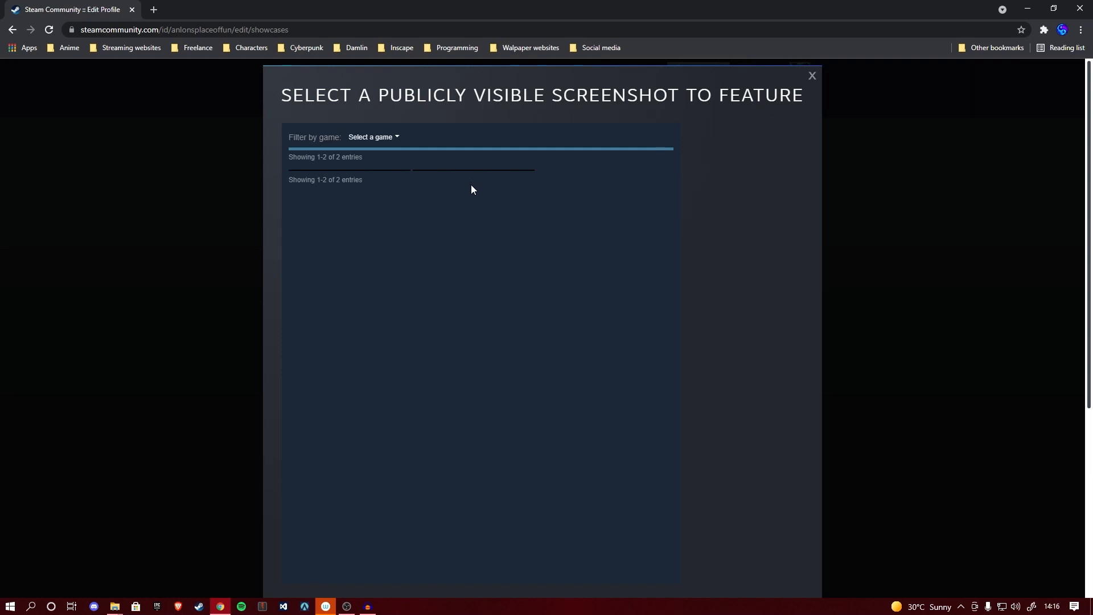
{"action": "mouse_move", "coordinate": [384, 179]}
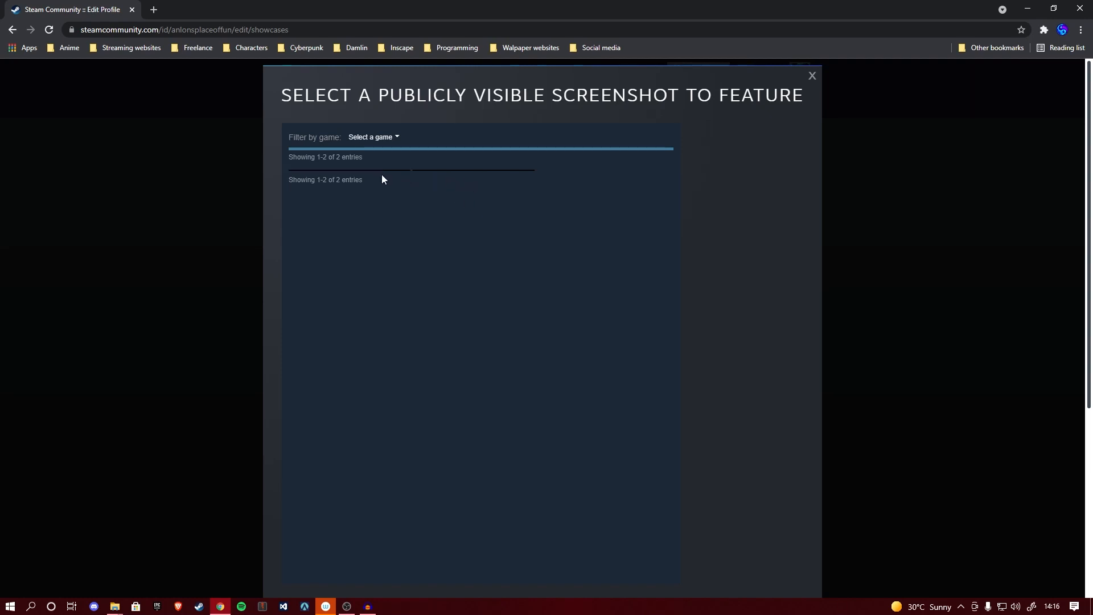
{"action": "mouse_move", "coordinate": [376, 178]}
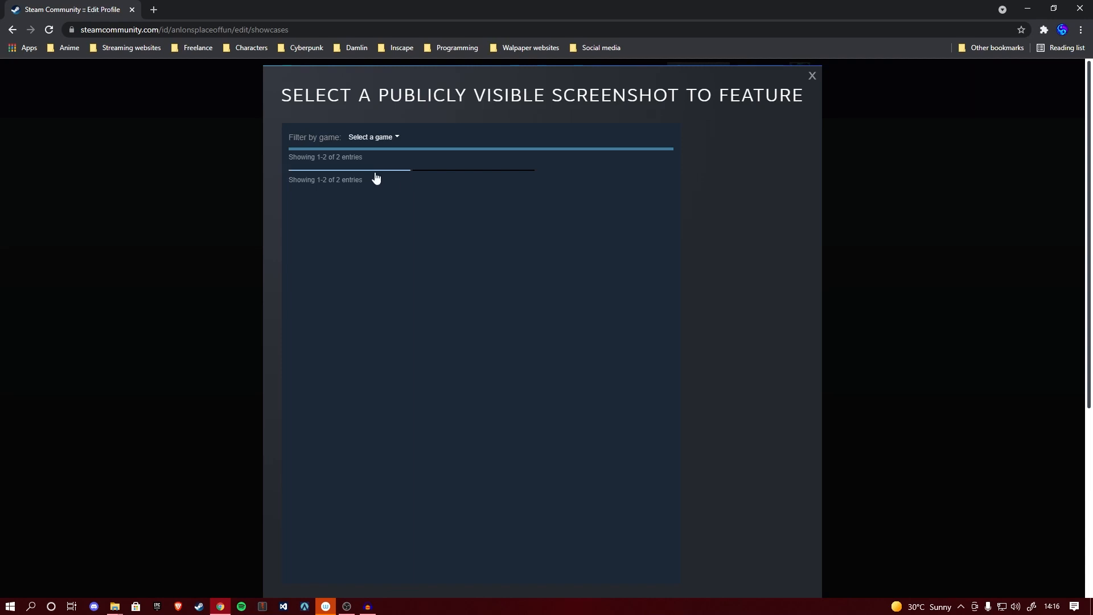
{"action": "mouse_move", "coordinate": [464, 175]}
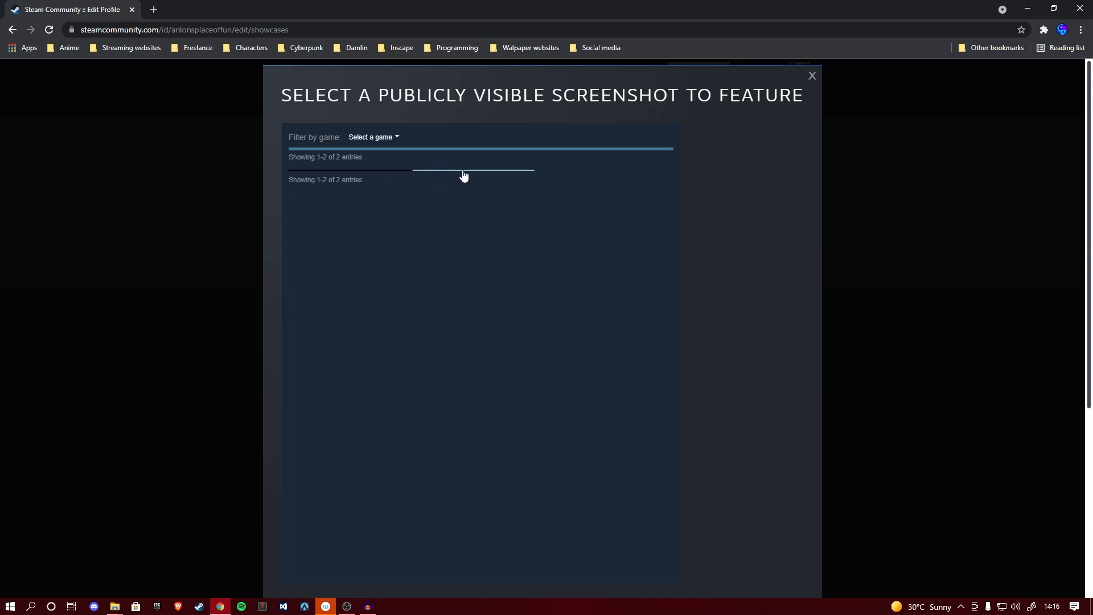
{"action": "mouse_move", "coordinate": [468, 177]}
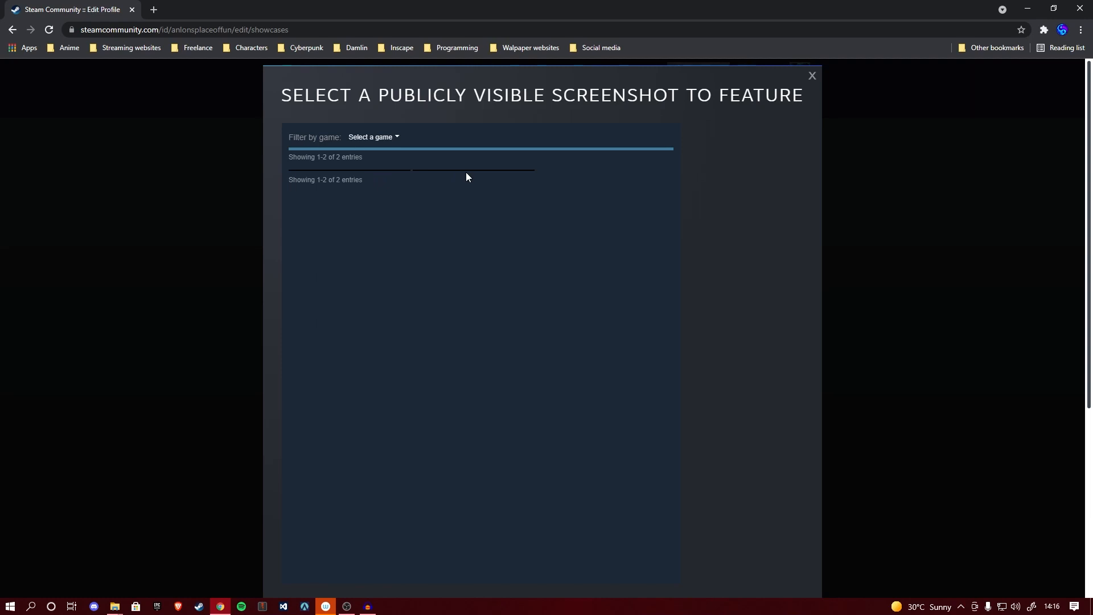
{"action": "mouse_move", "coordinate": [463, 177]}
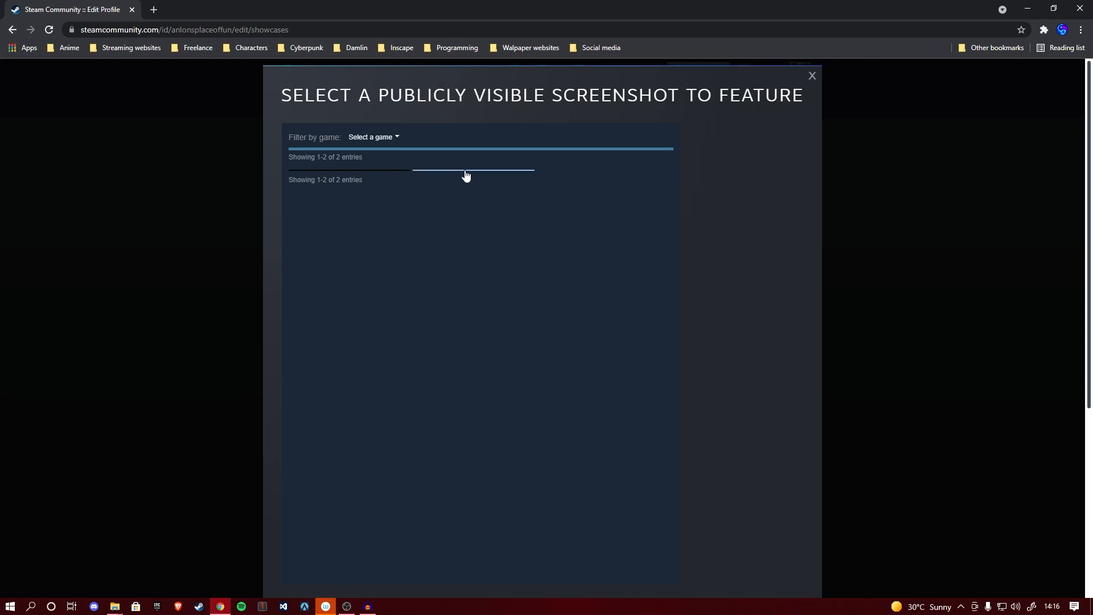
{"action": "left_click", "coordinate": [812, 75]}
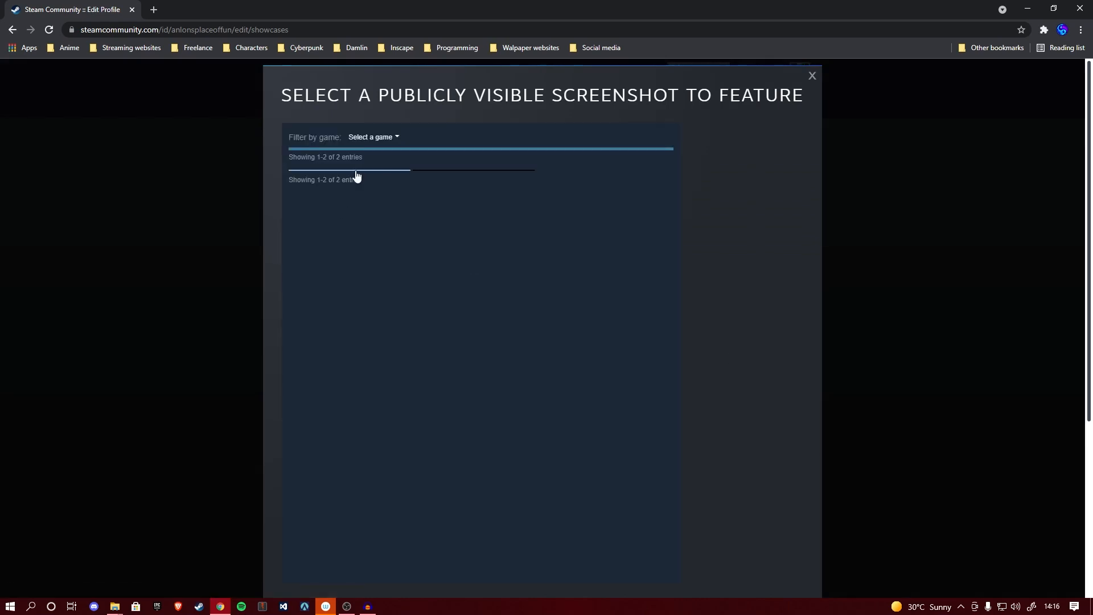
{"action": "left_click", "coordinate": [812, 75]}
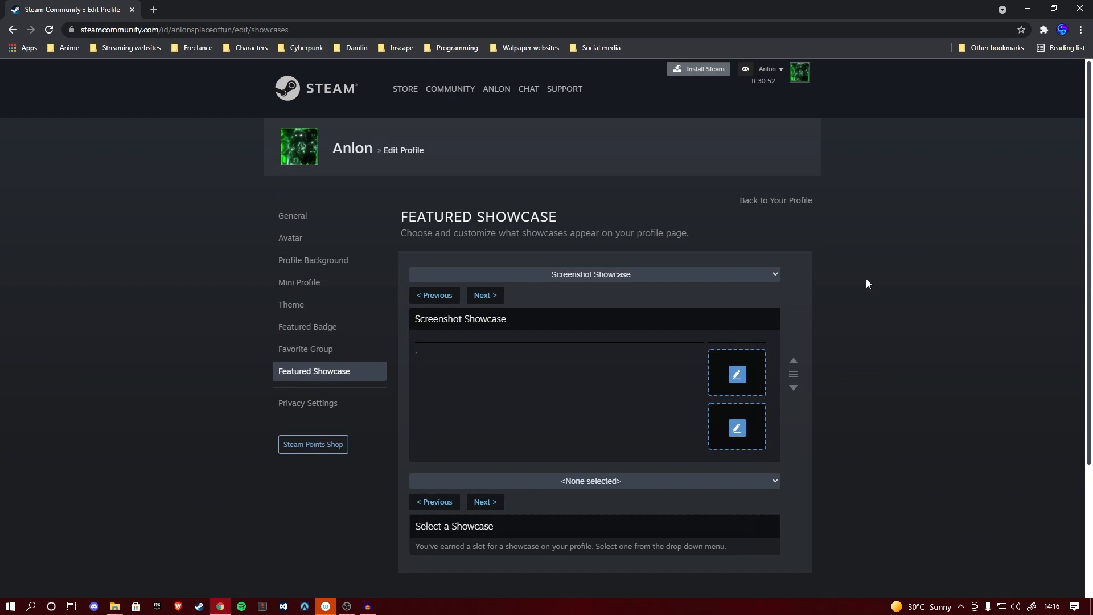
Step: Save the showcase, check both artwork pieces display, and go back to the profile
{"action": "scroll", "scroll_direction": "down", "scroll_amount": 3}
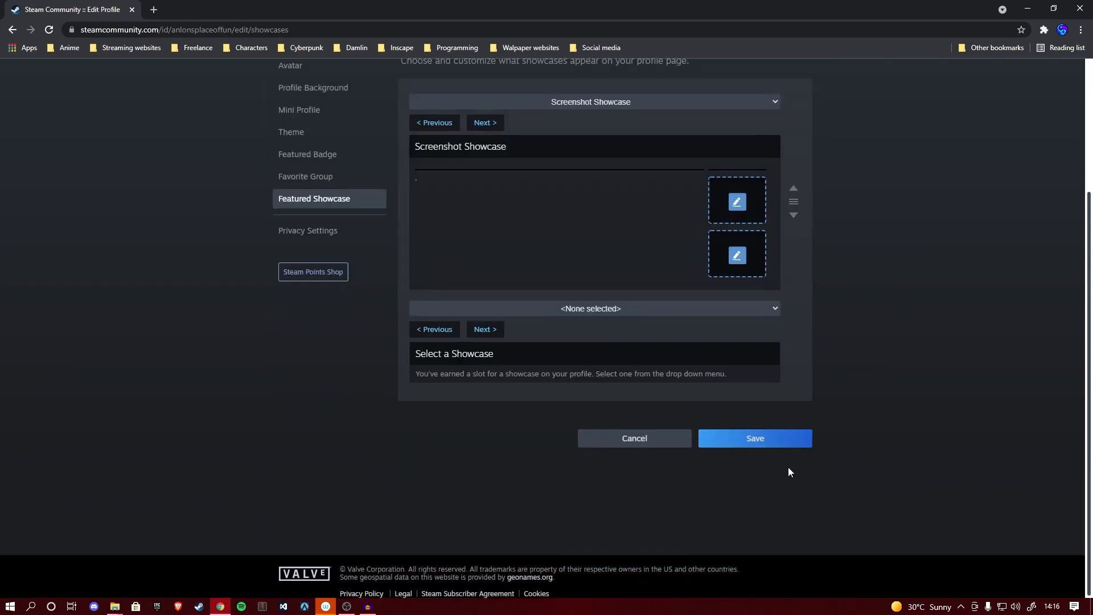
{"action": "mouse_move", "coordinate": [764, 441]}
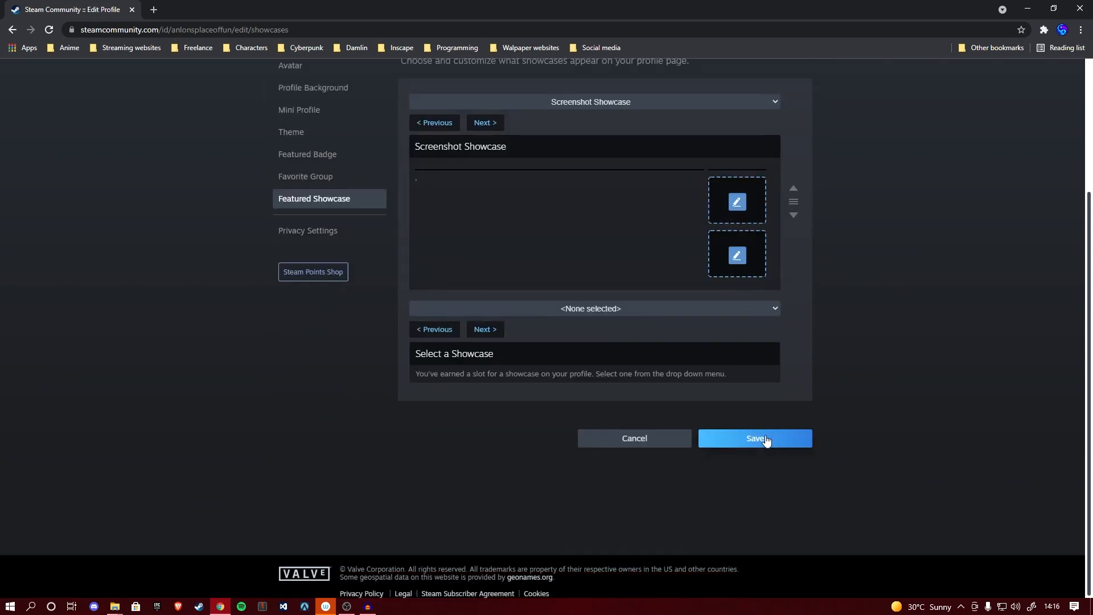
{"action": "left_click", "coordinate": [755, 437]}
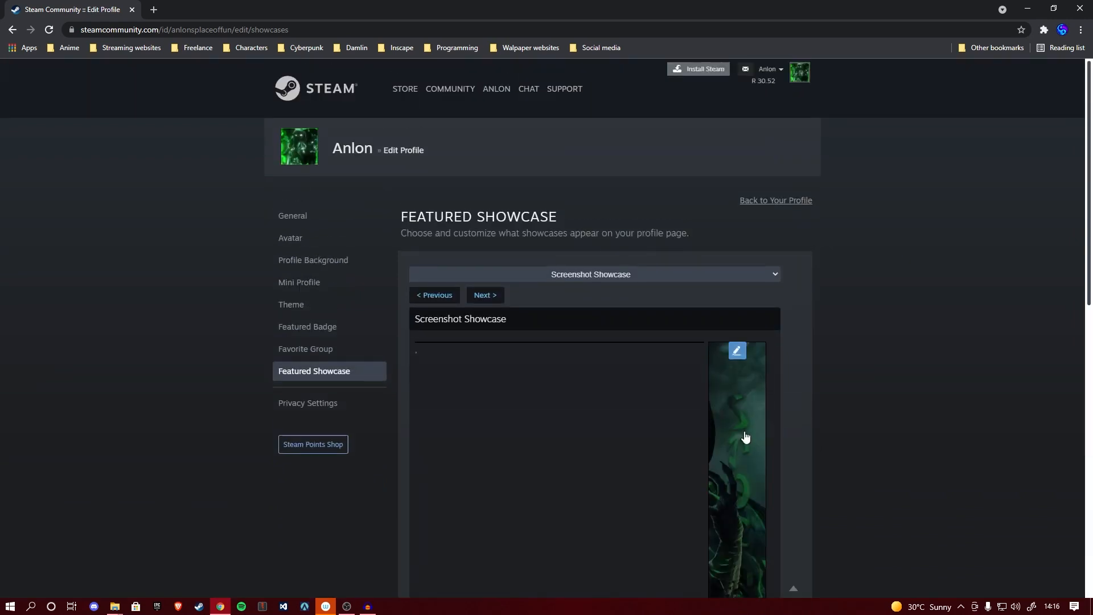
{"action": "scroll", "scroll_direction": "down", "scroll_amount": 3}
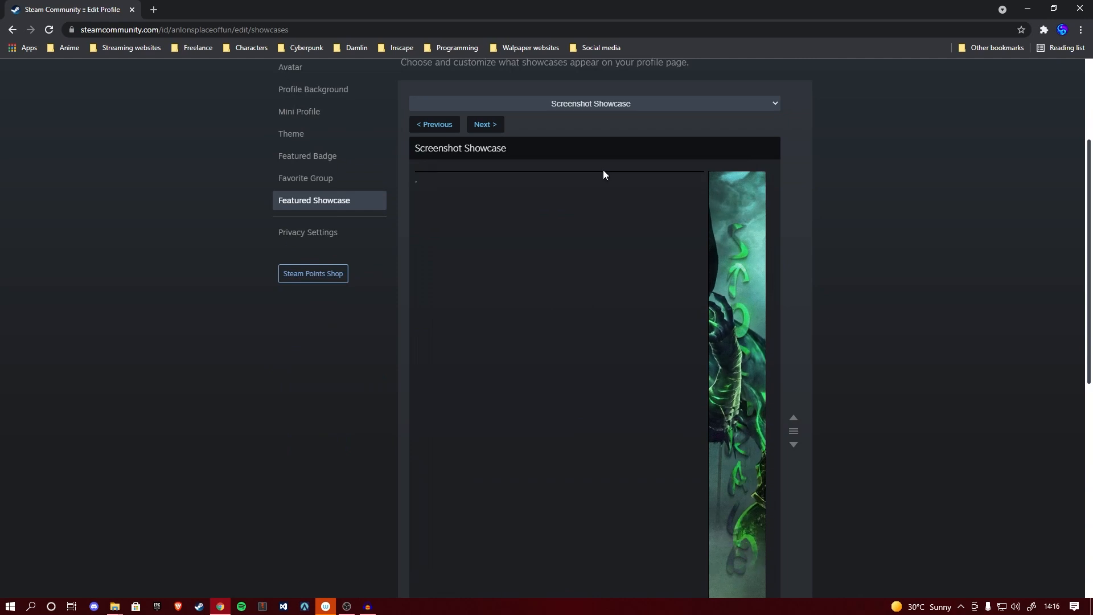
{"action": "scroll", "scroll_direction": "down", "scroll_amount": 3}
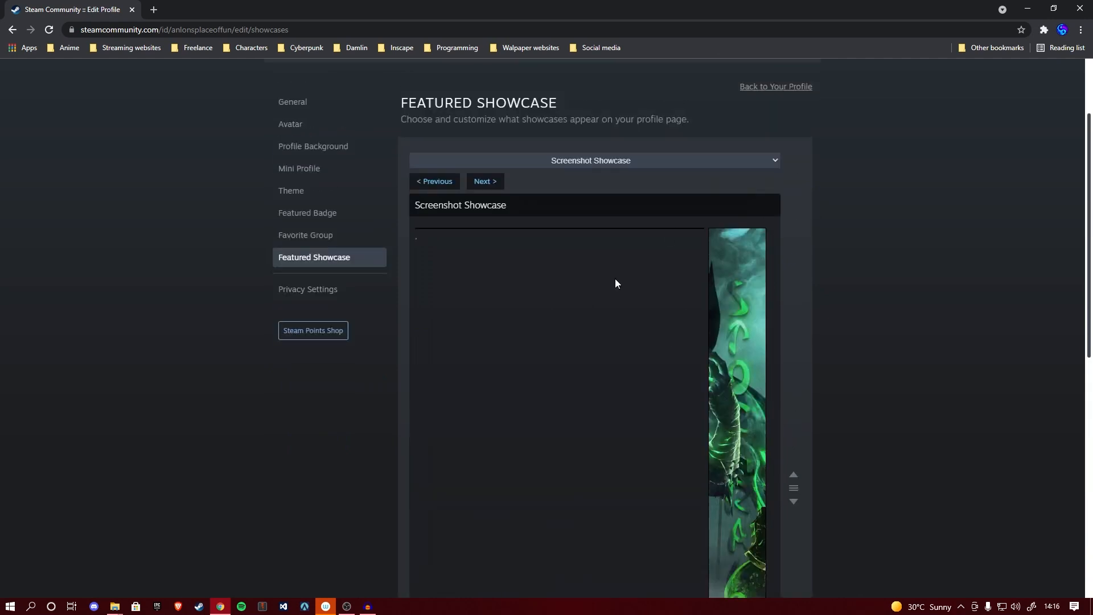
{"action": "scroll", "scroll_direction": "down", "scroll_amount": 3}
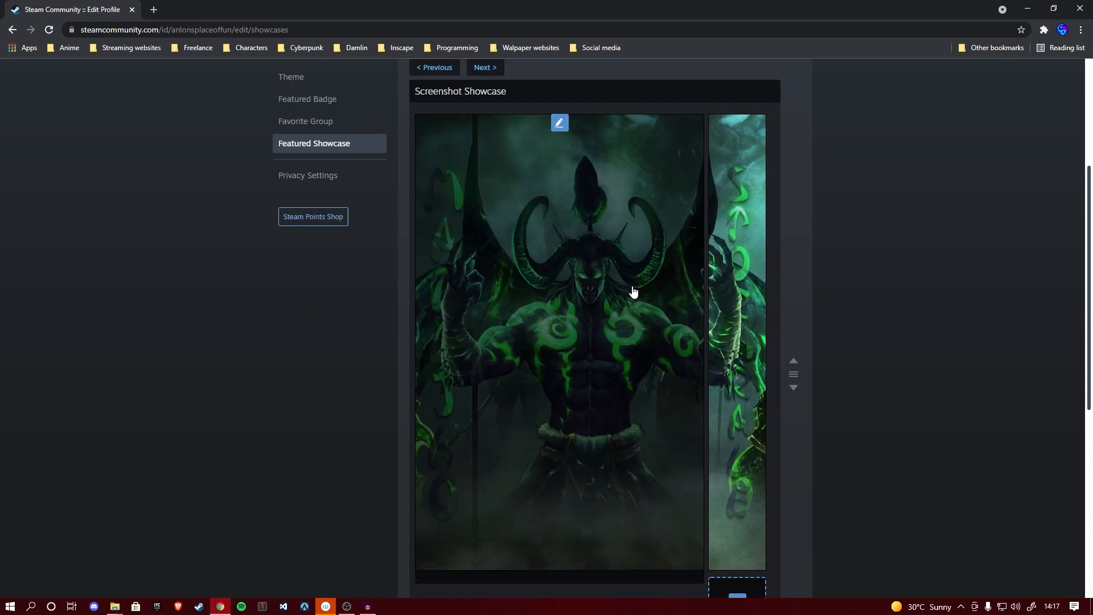
{"action": "scroll", "scroll_direction": "down", "scroll_amount": 3}
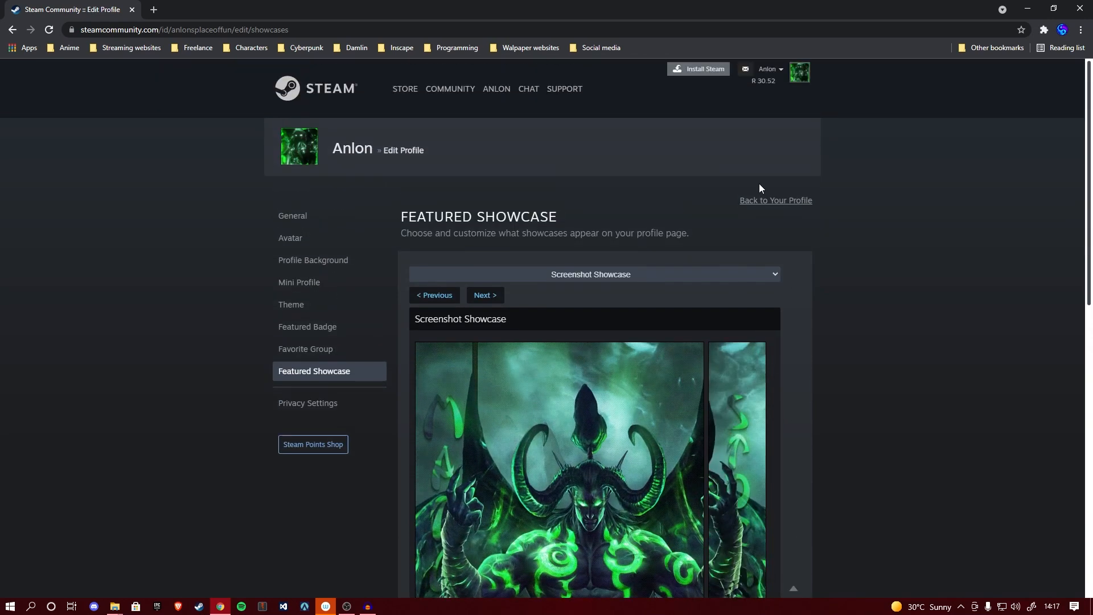
{"action": "left_click", "coordinate": [776, 200]}
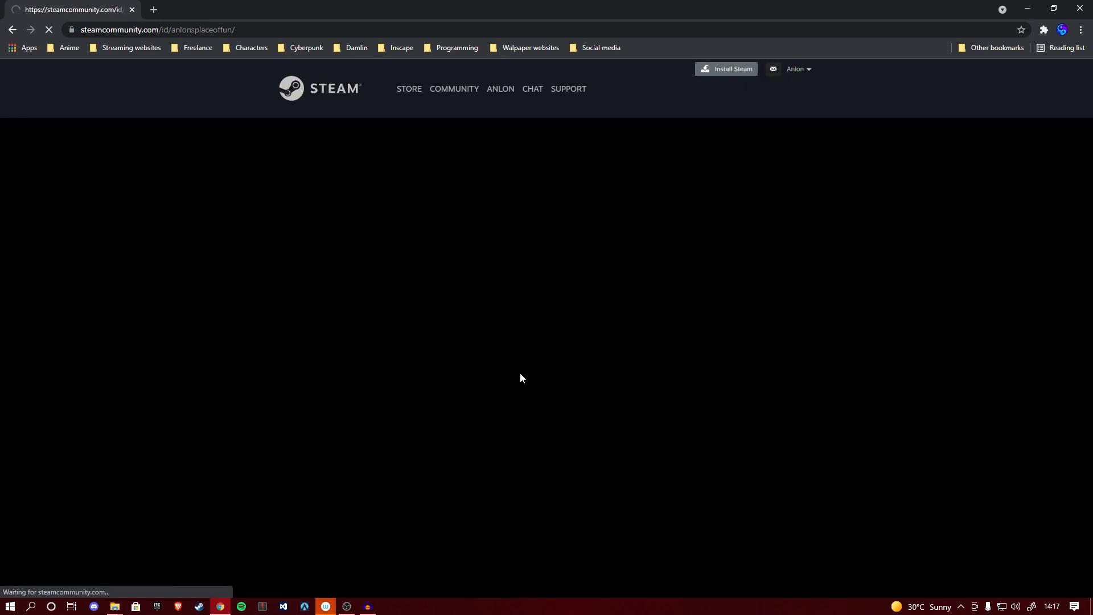